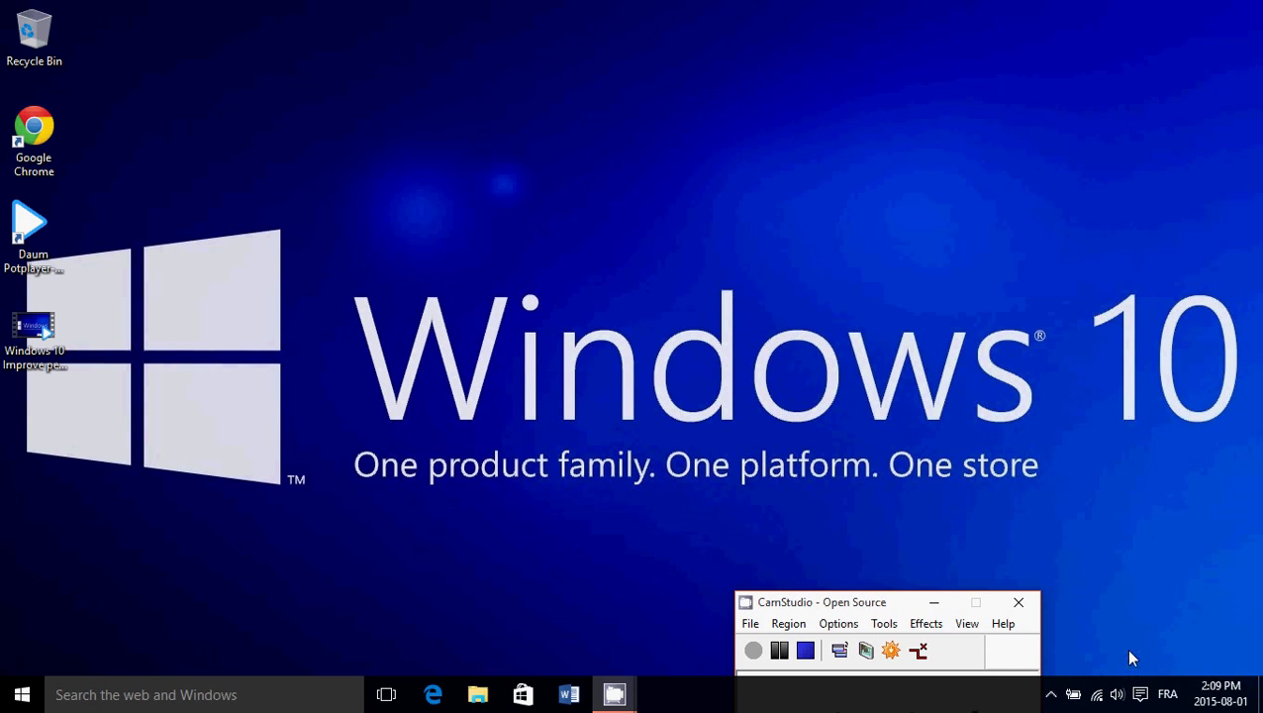
{"action": "mouse_move", "coordinate": [1141, 692]}
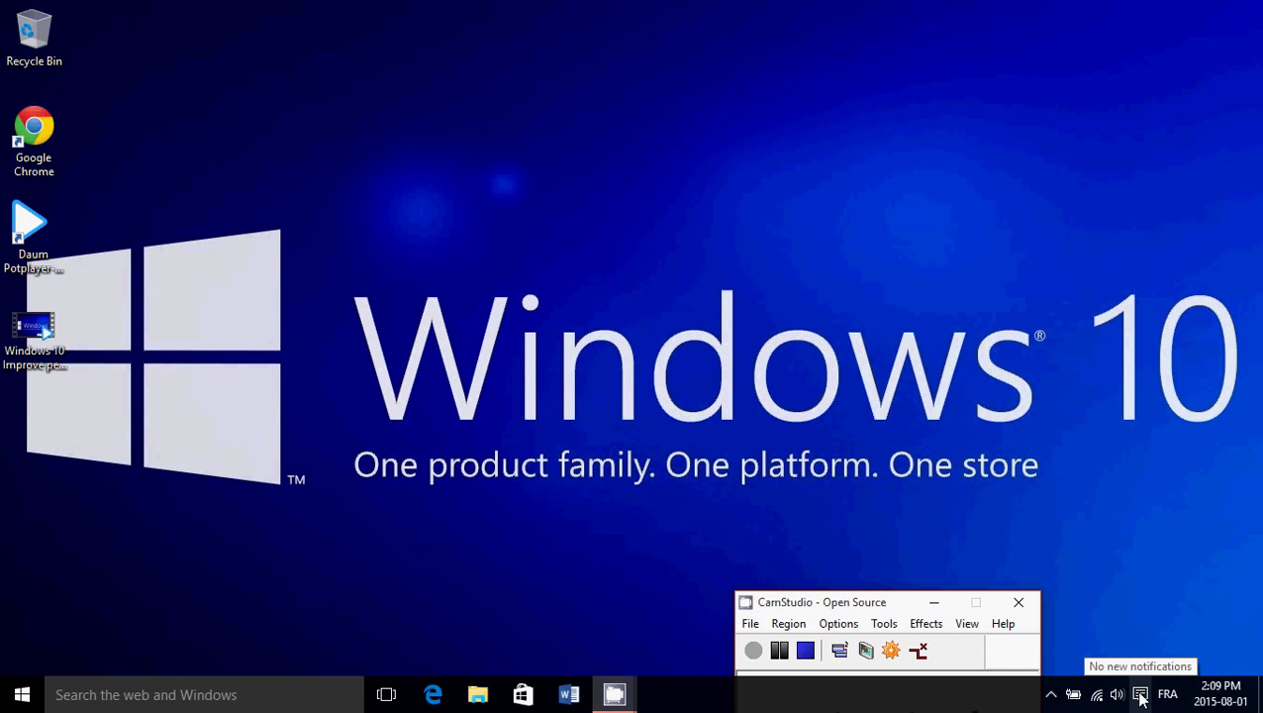
- Reach the Settings app through the Action Center's All settings tile
{"action": "left_click", "coordinate": [1140, 692]}
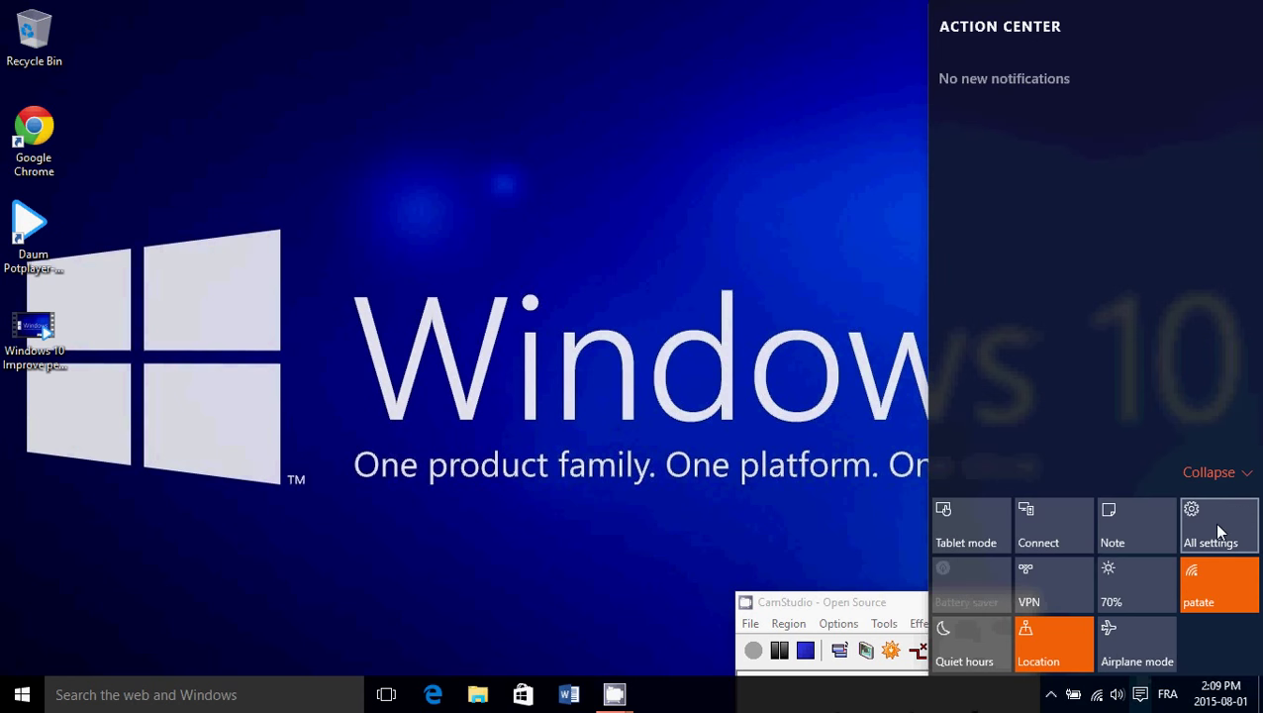
{"action": "left_click", "coordinate": [1220, 524]}
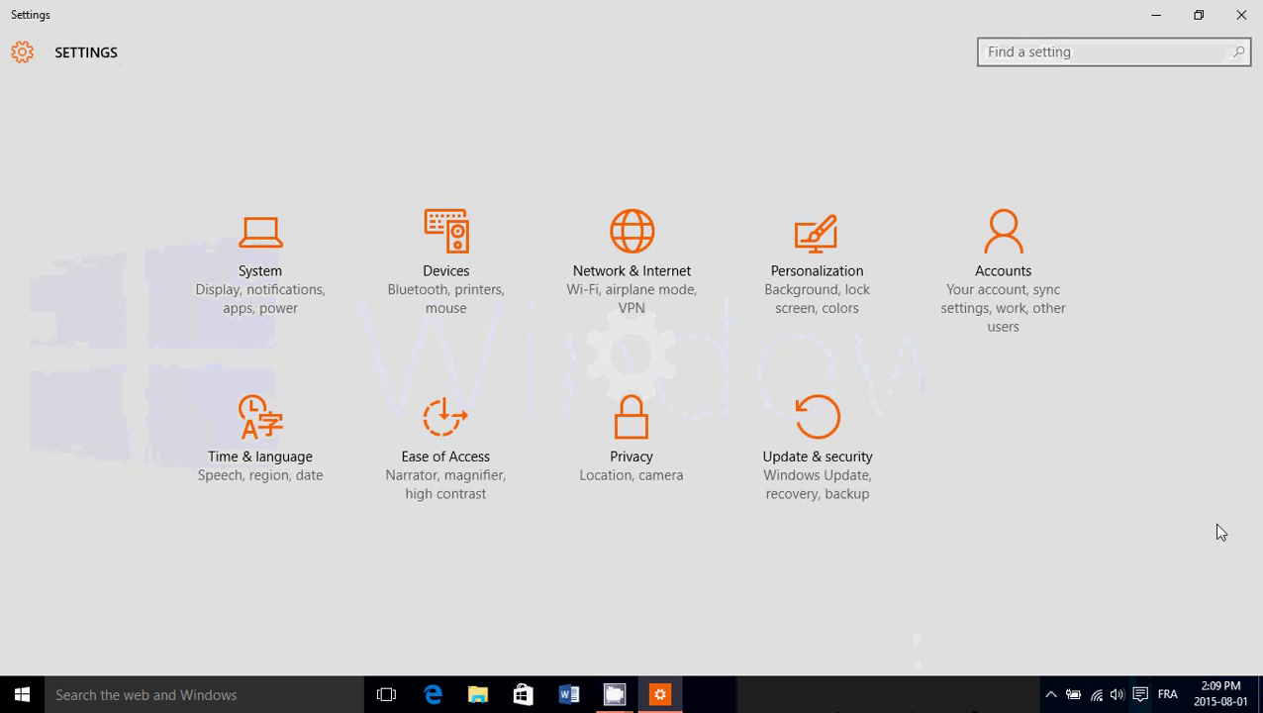
{"action": "mouse_move", "coordinate": [827, 297]}
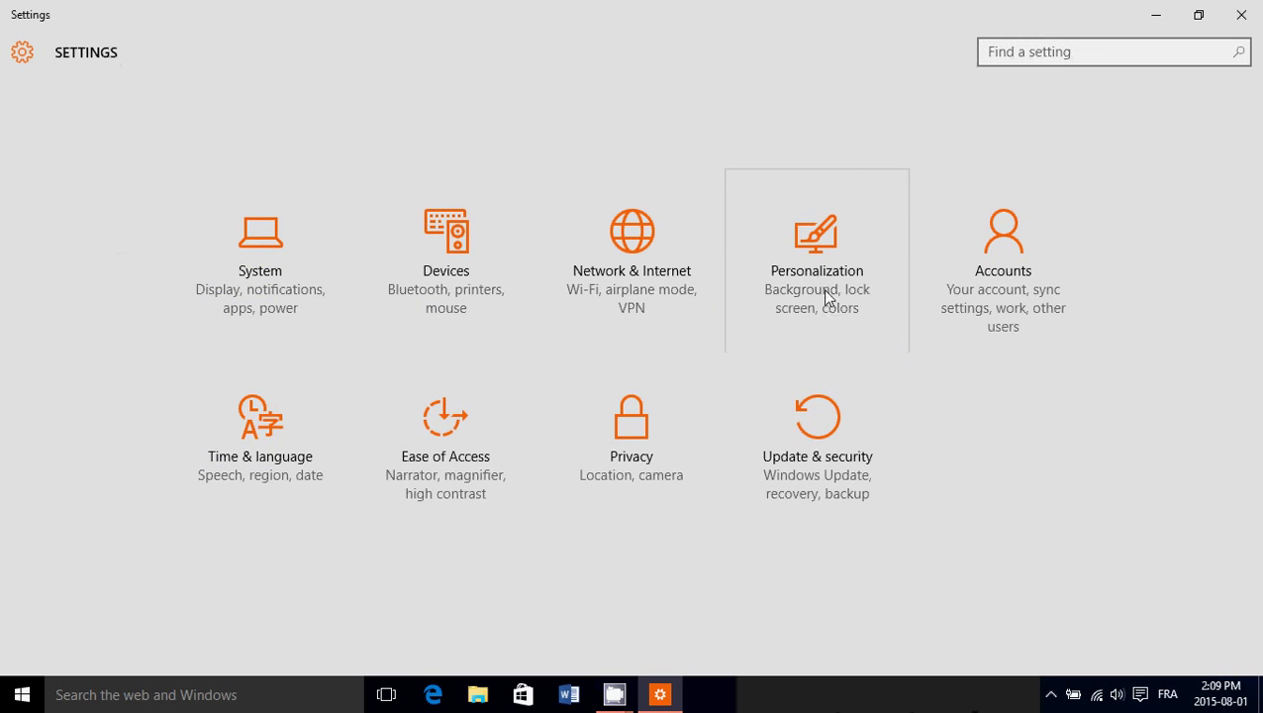
{"action": "mouse_move", "coordinate": [811, 266]}
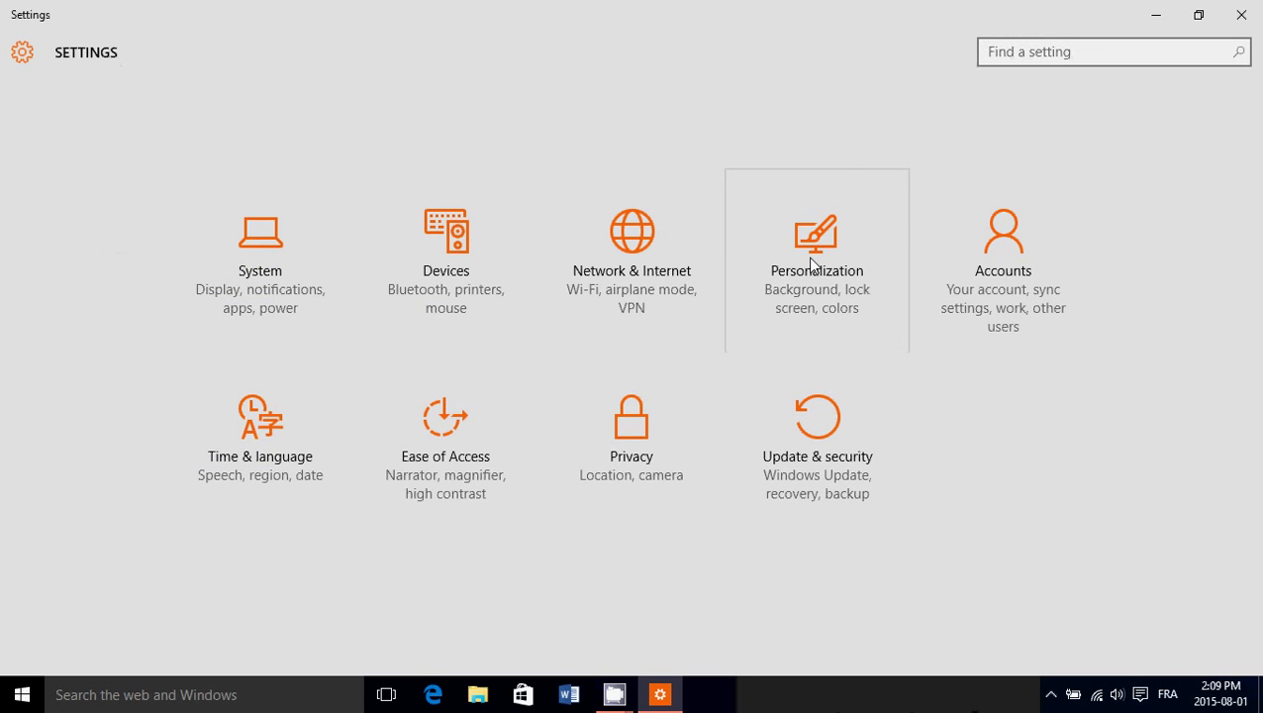
- Go to Personalization and show the Lock screen page with its spotlight preview
{"action": "left_click", "coordinate": [815, 234]}
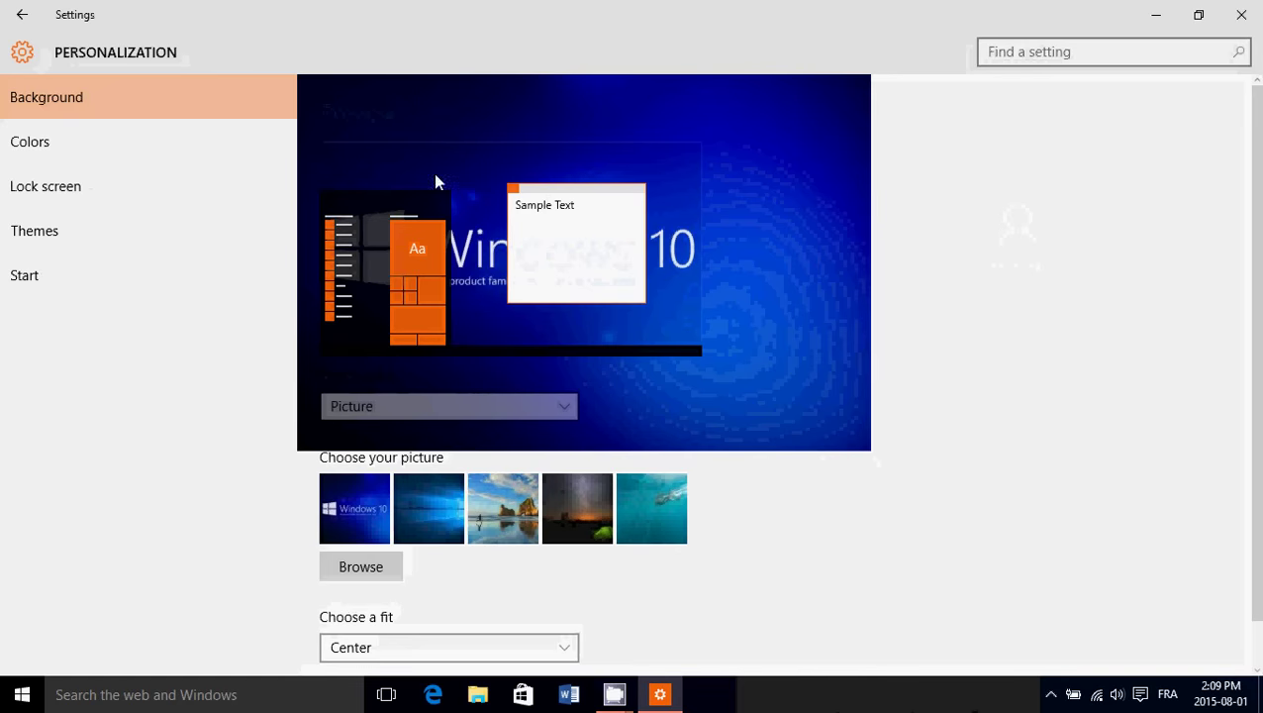
{"action": "left_click", "coordinate": [45, 186]}
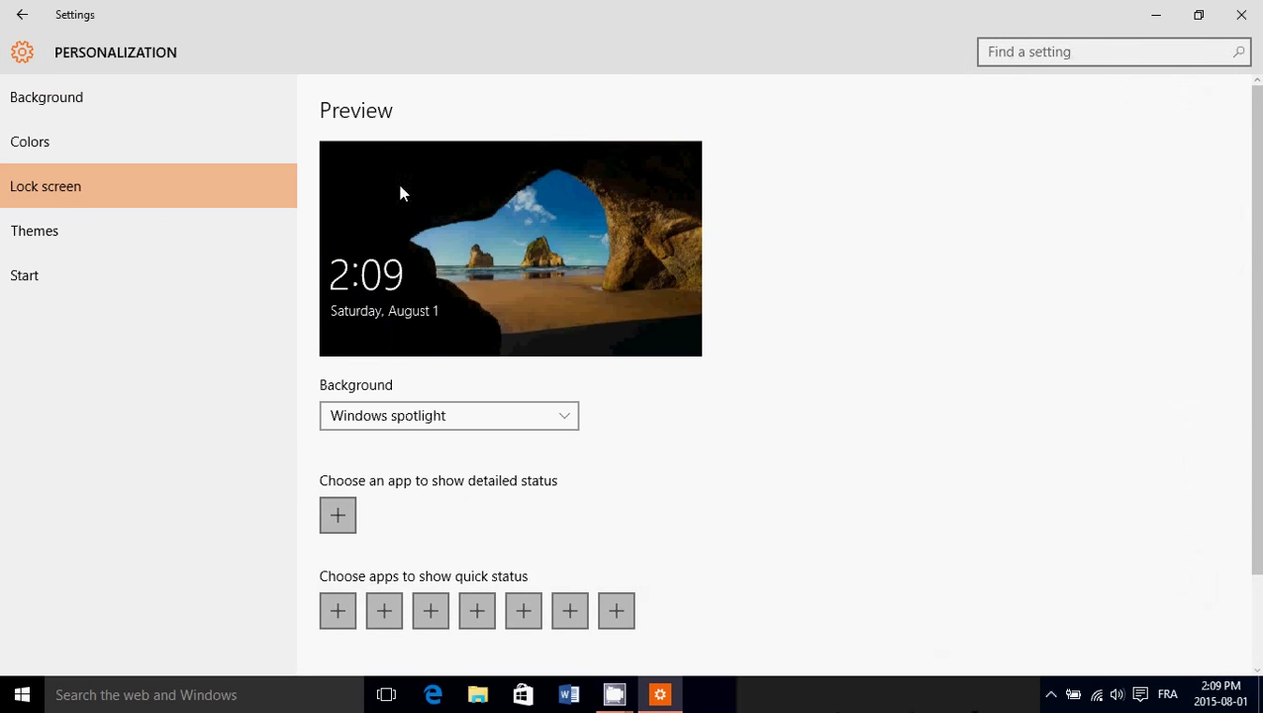
{"action": "mouse_move", "coordinate": [606, 325]}
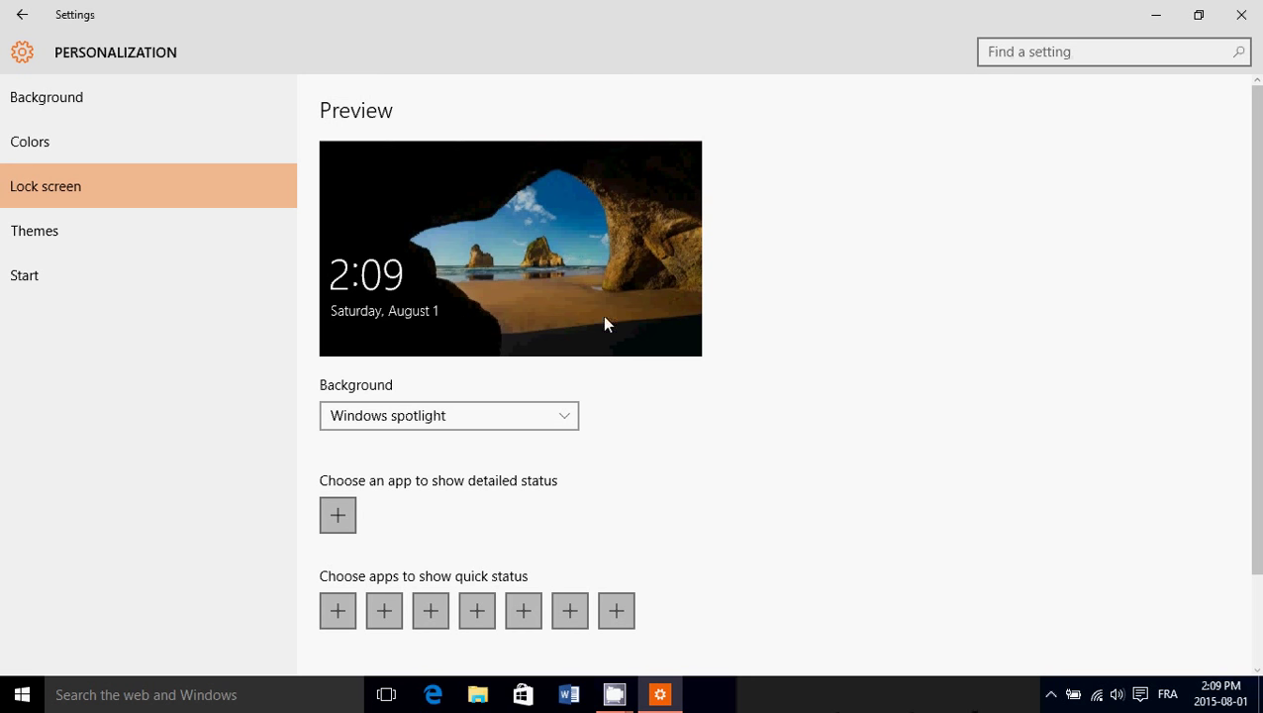
{"action": "mouse_move", "coordinate": [604, 346]}
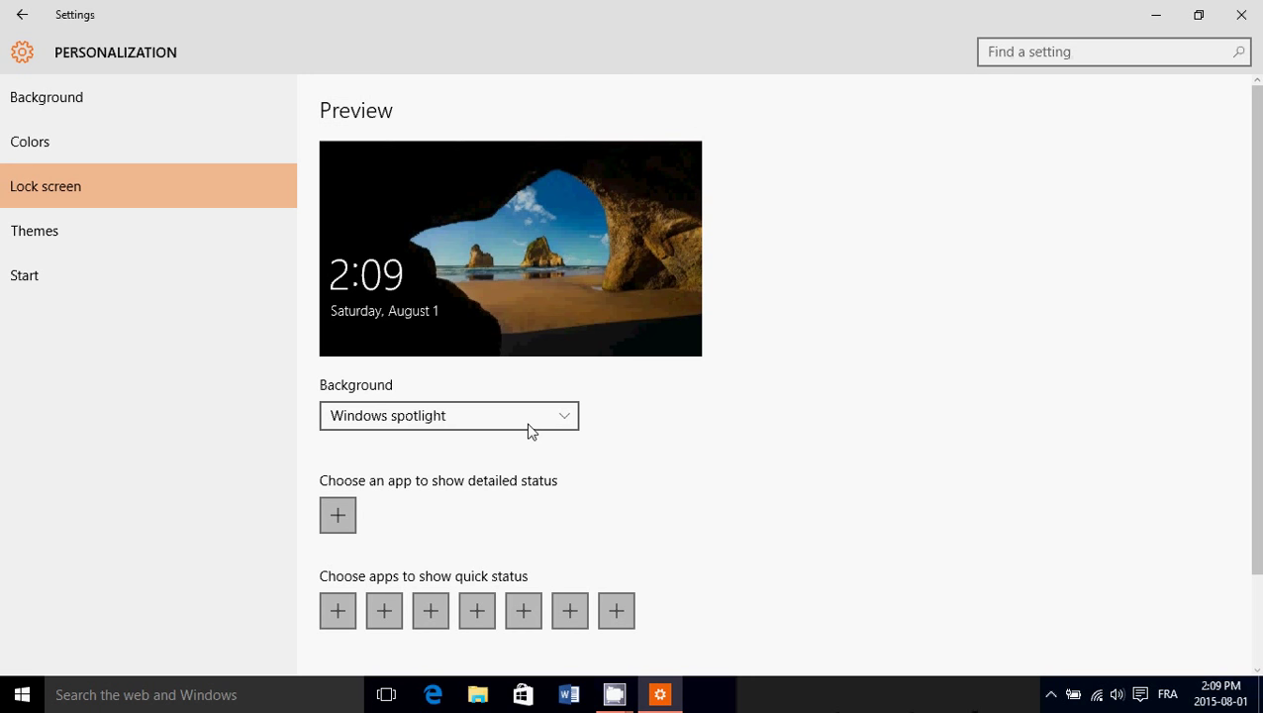
- Change the lock screen Background type from Windows spotlight to Picture
{"action": "left_click", "coordinate": [448, 416]}
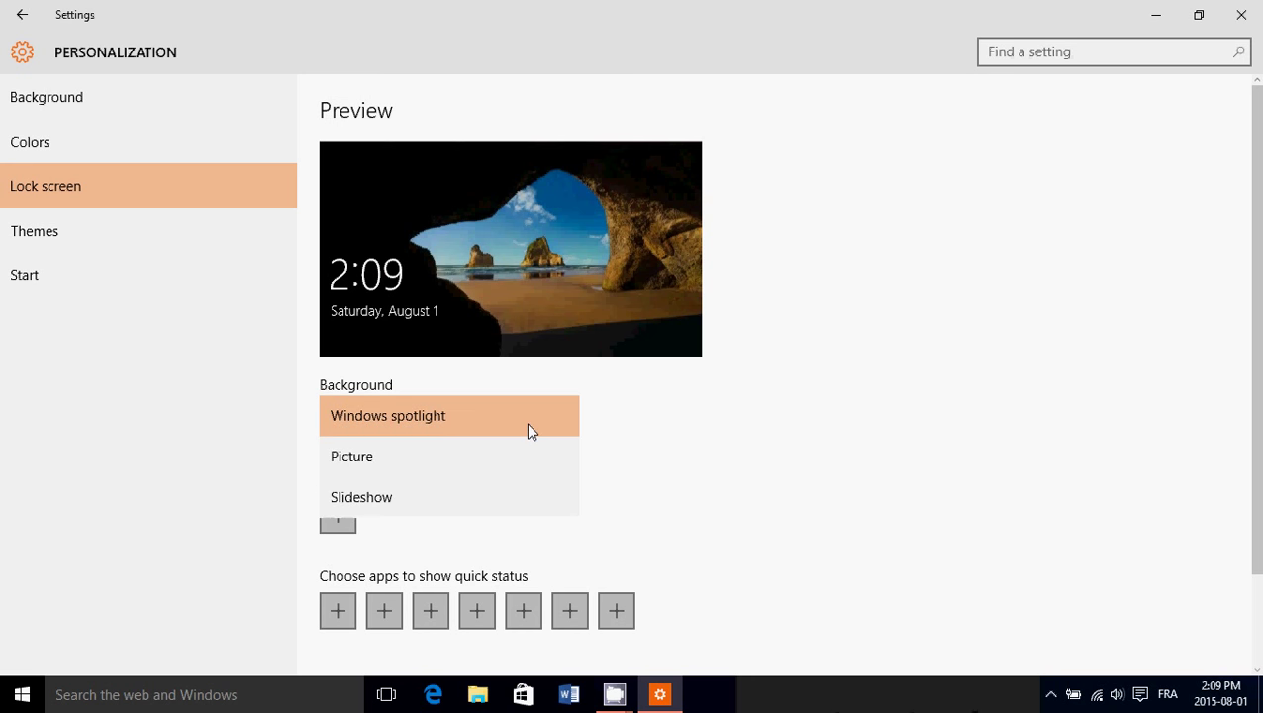
{"action": "mouse_move", "coordinate": [505, 456]}
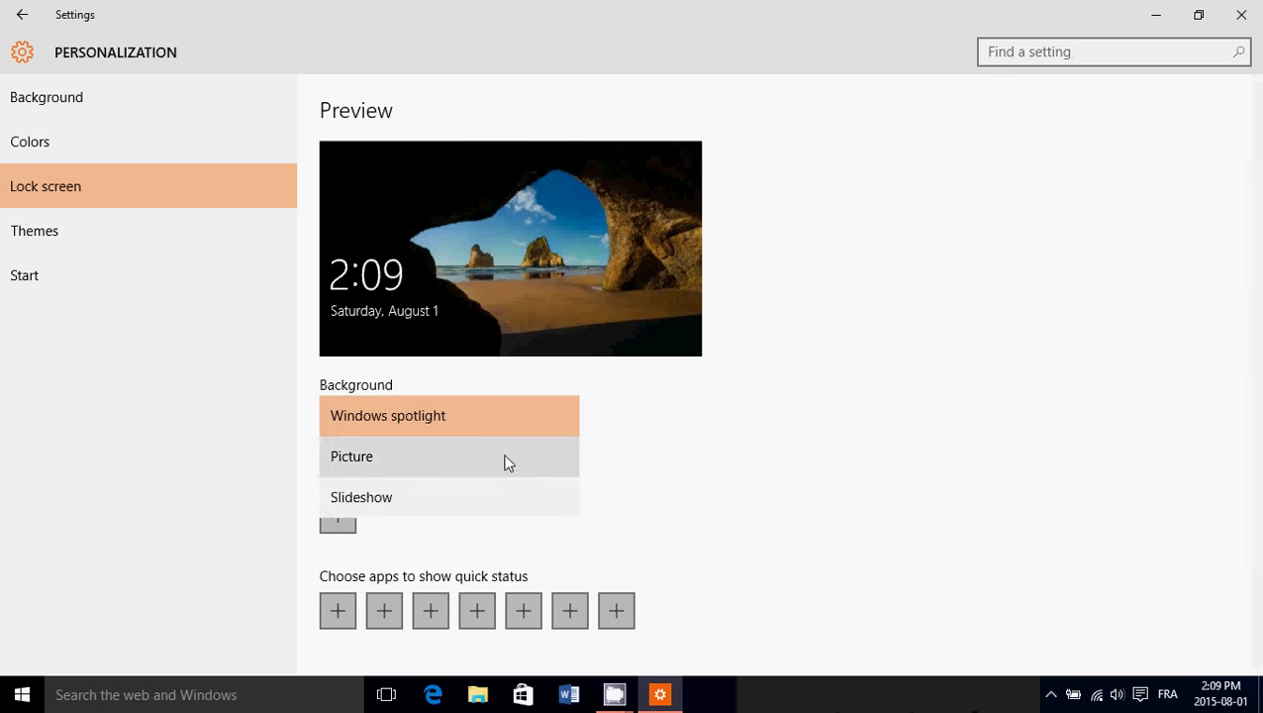
{"action": "mouse_move", "coordinate": [495, 497]}
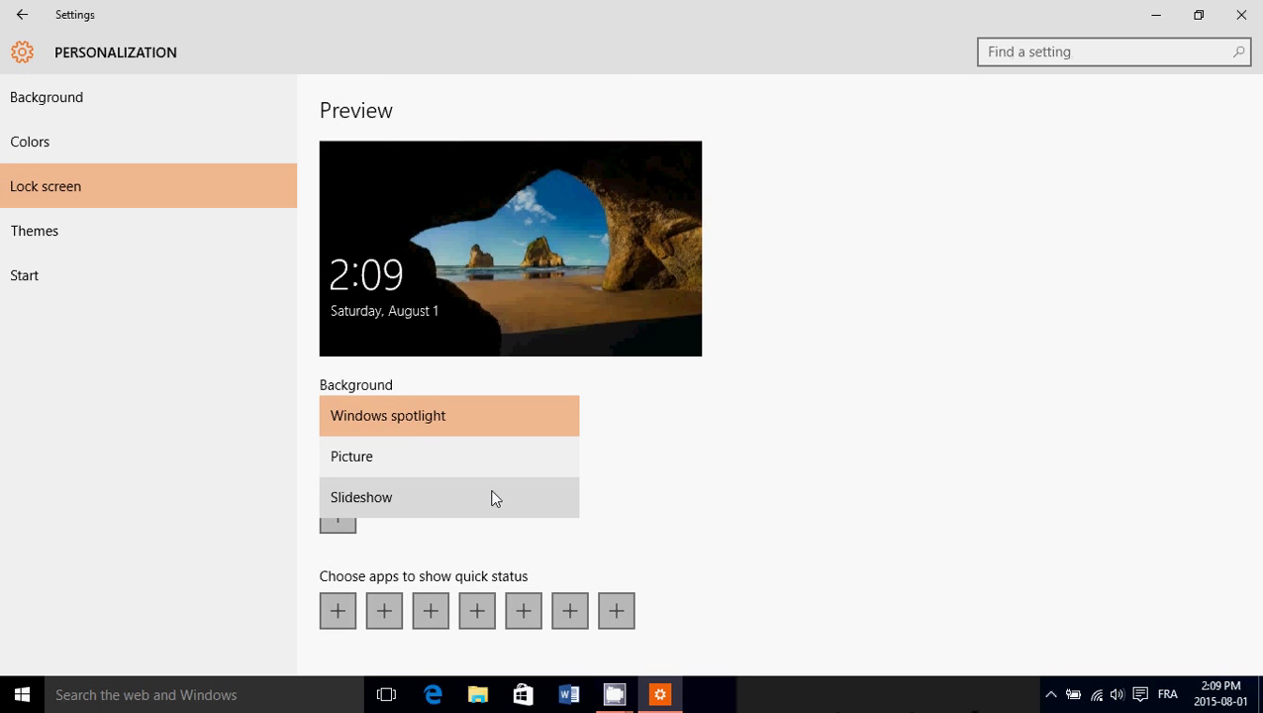
{"action": "mouse_move", "coordinate": [481, 486]}
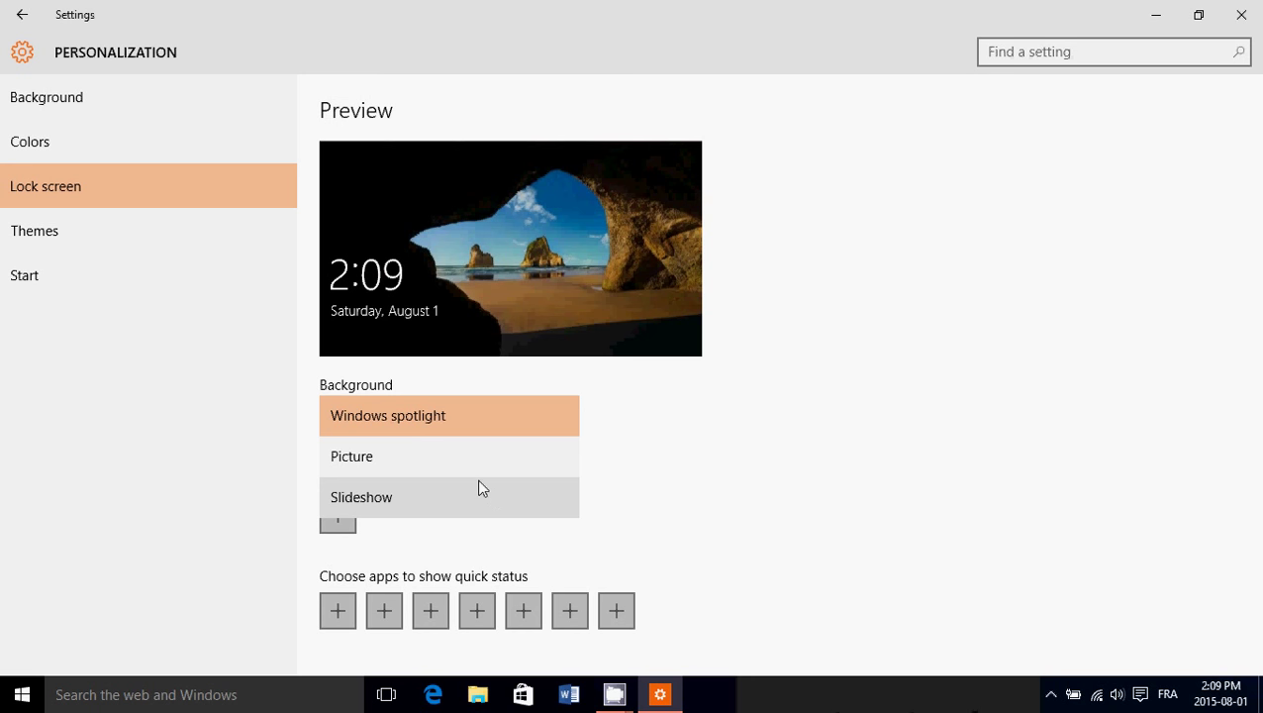
{"action": "mouse_move", "coordinate": [479, 492]}
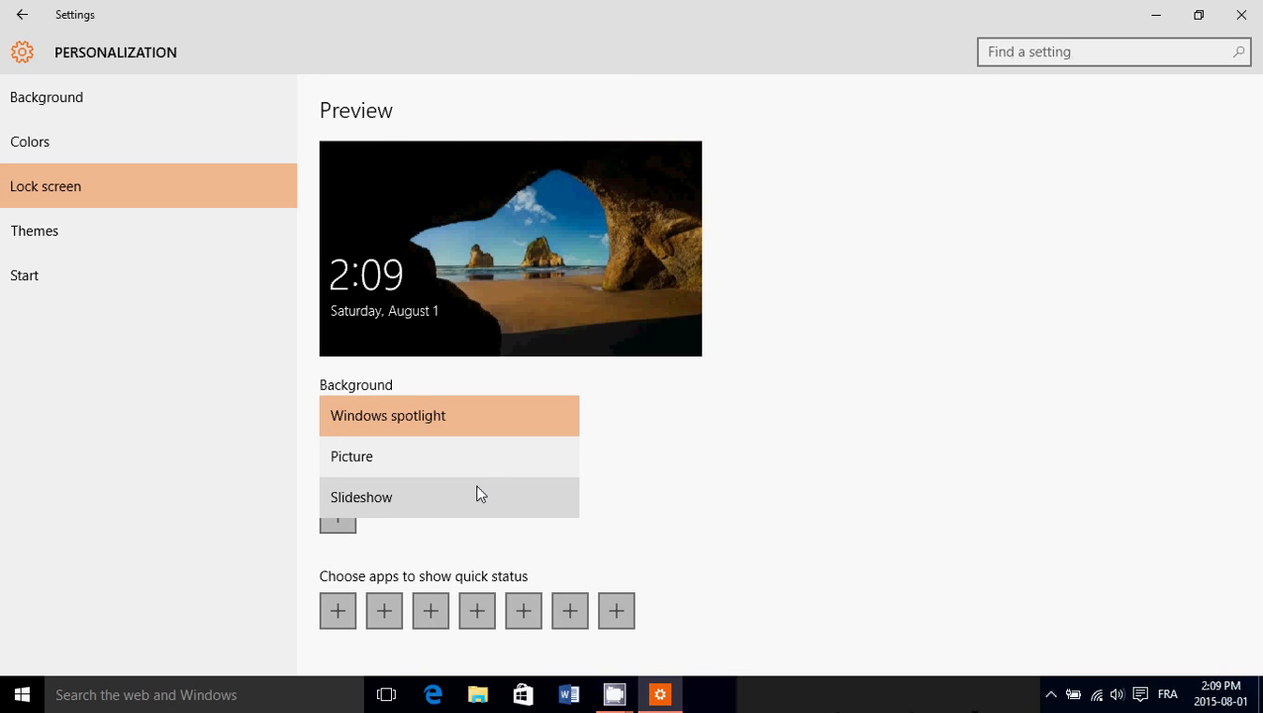
{"action": "left_click", "coordinate": [353, 455]}
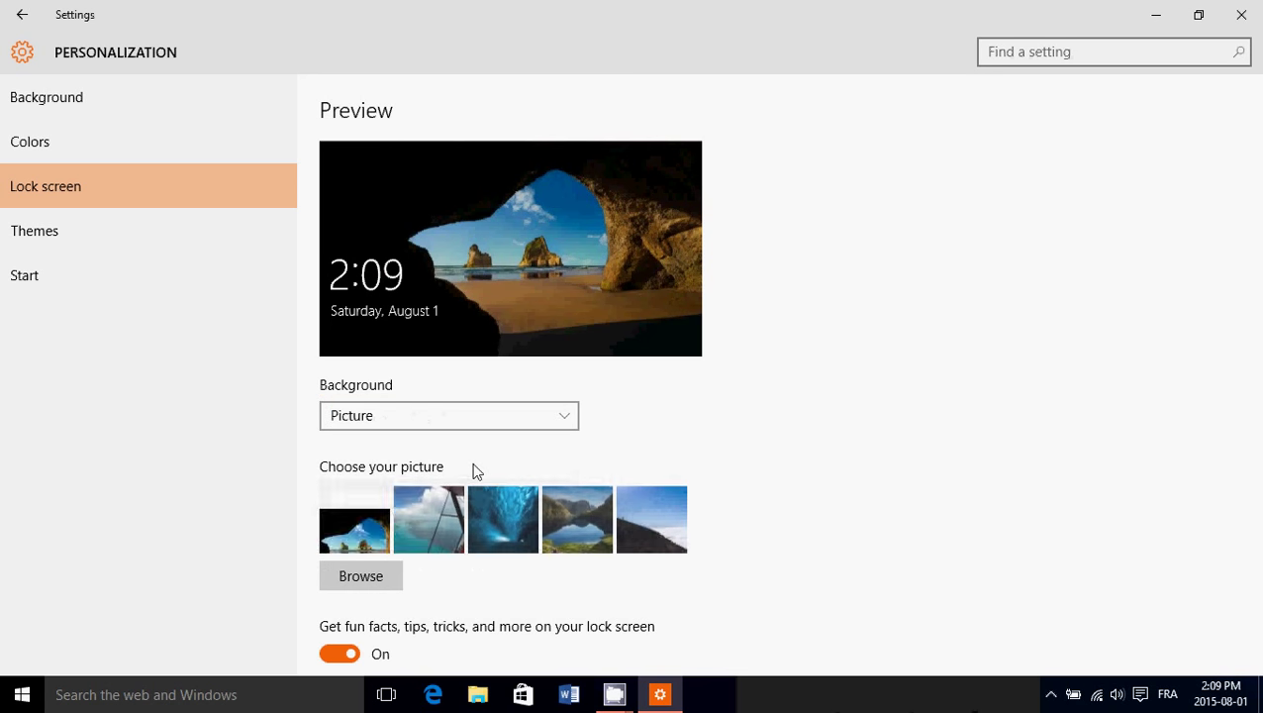
- Use Browse under Choose your picture to bring up the file picker on the Pictures folder
{"action": "scroll", "scroll_direction": "down", "scroll_amount": 3}
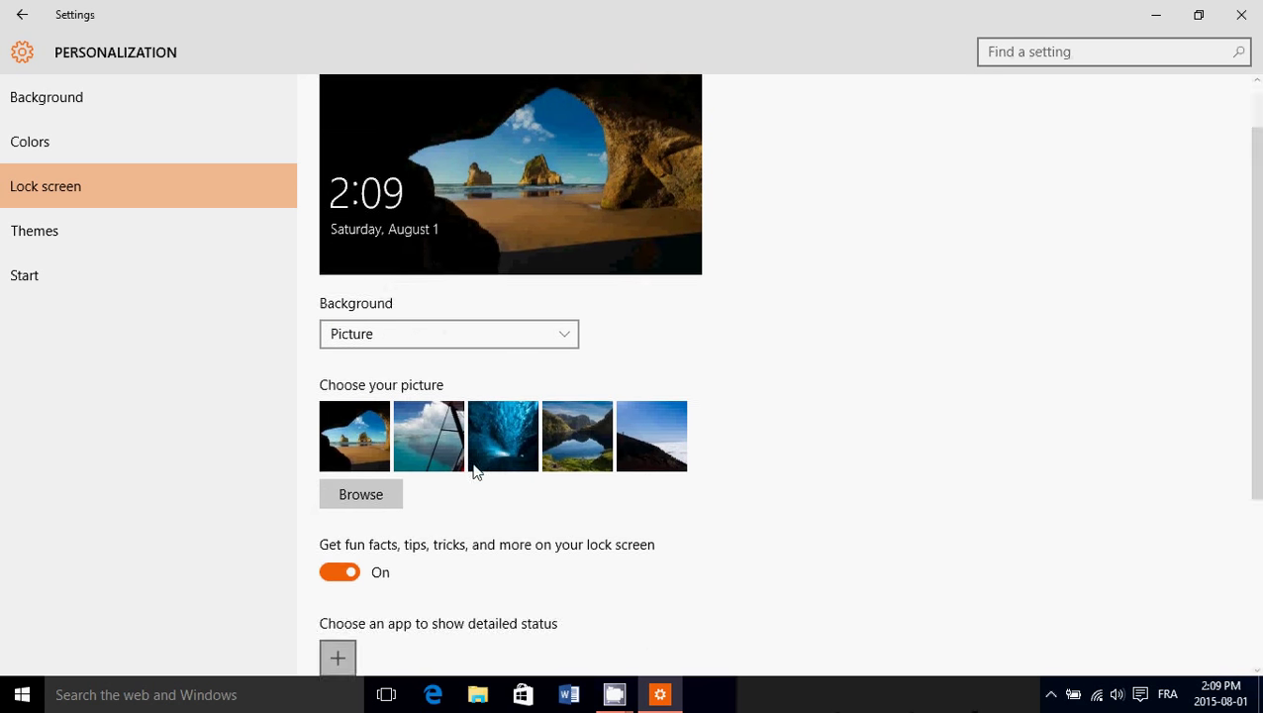
{"action": "scroll", "scroll_direction": "down", "scroll_amount": 3}
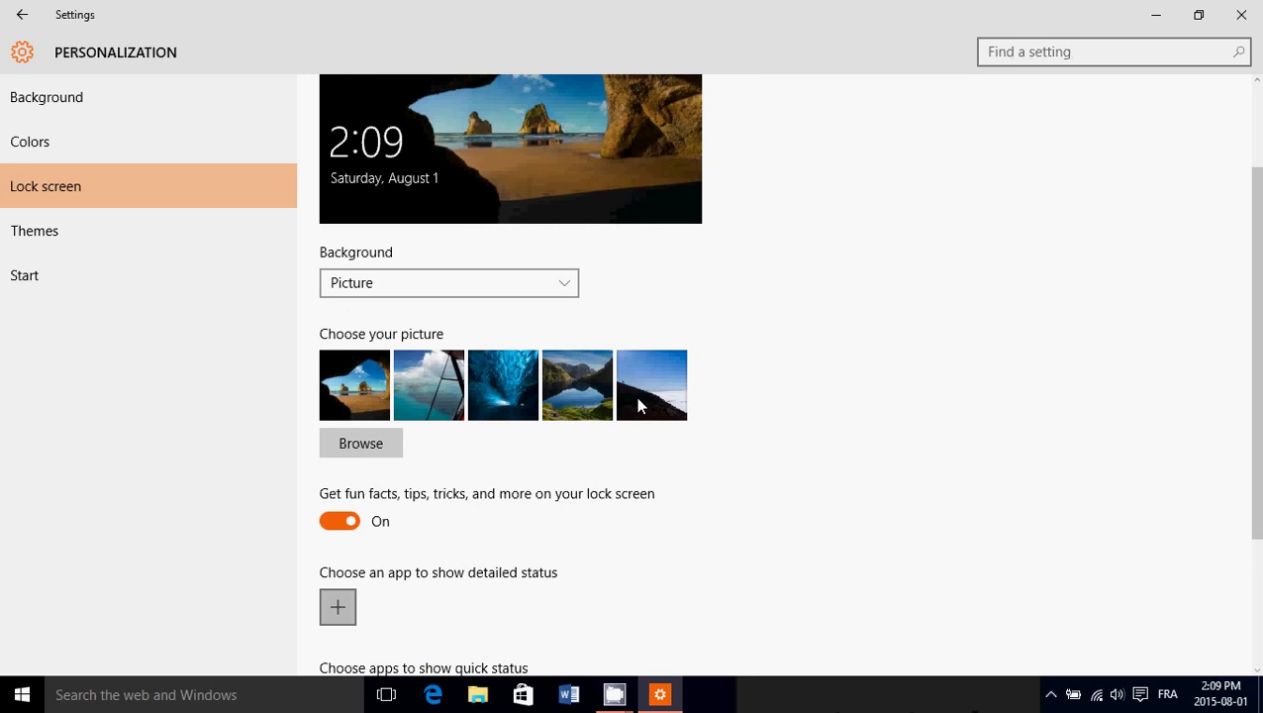
{"action": "mouse_move", "coordinate": [444, 447]}
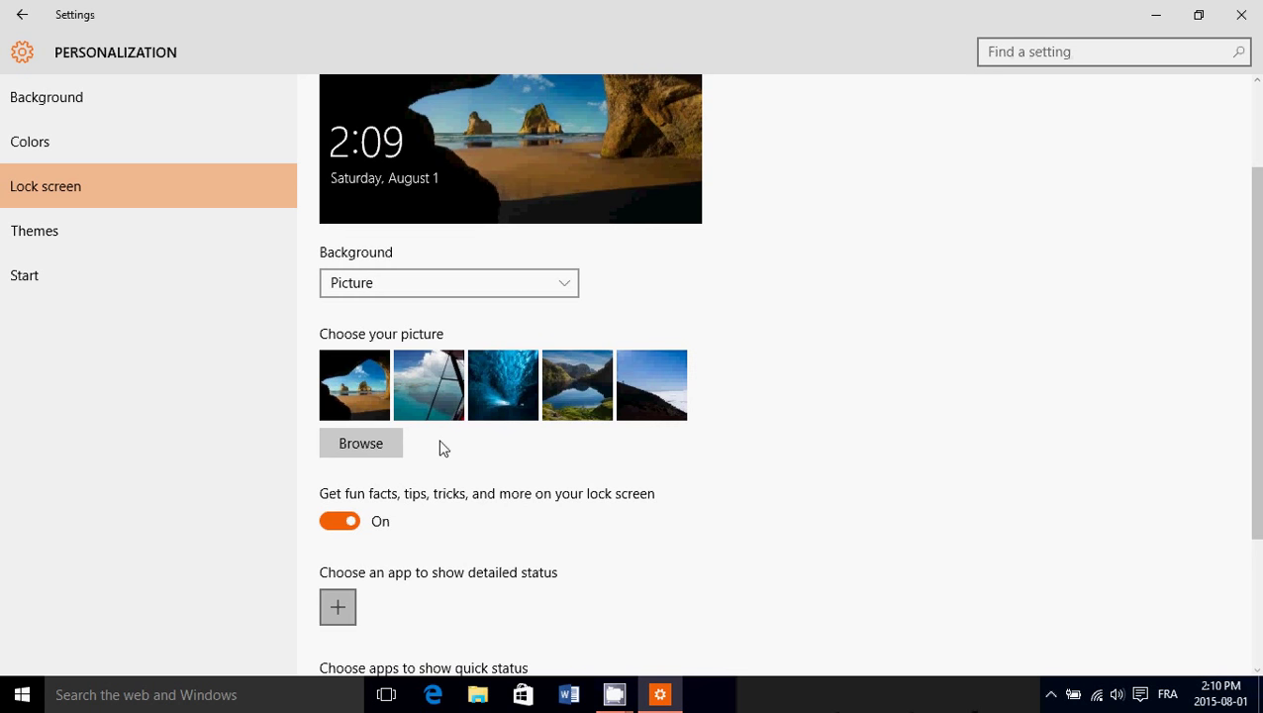
{"action": "left_click", "coordinate": [360, 443]}
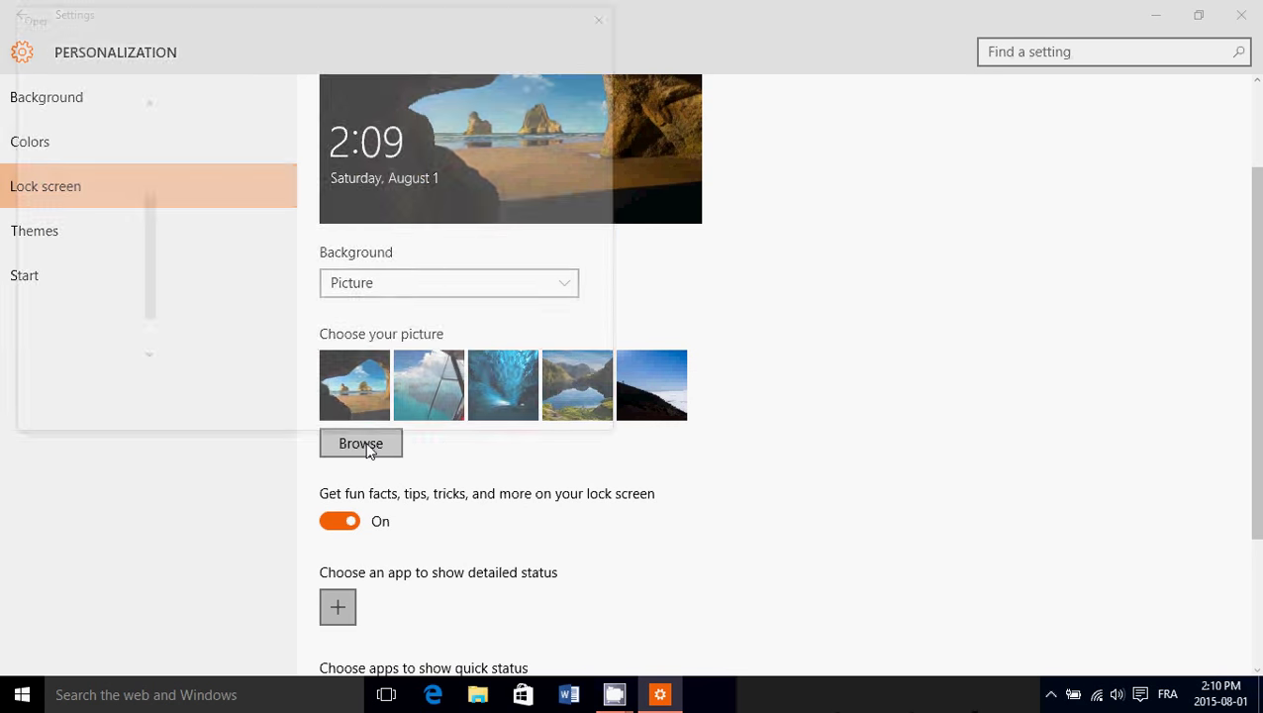
{"action": "left_click", "coordinate": [360, 444]}
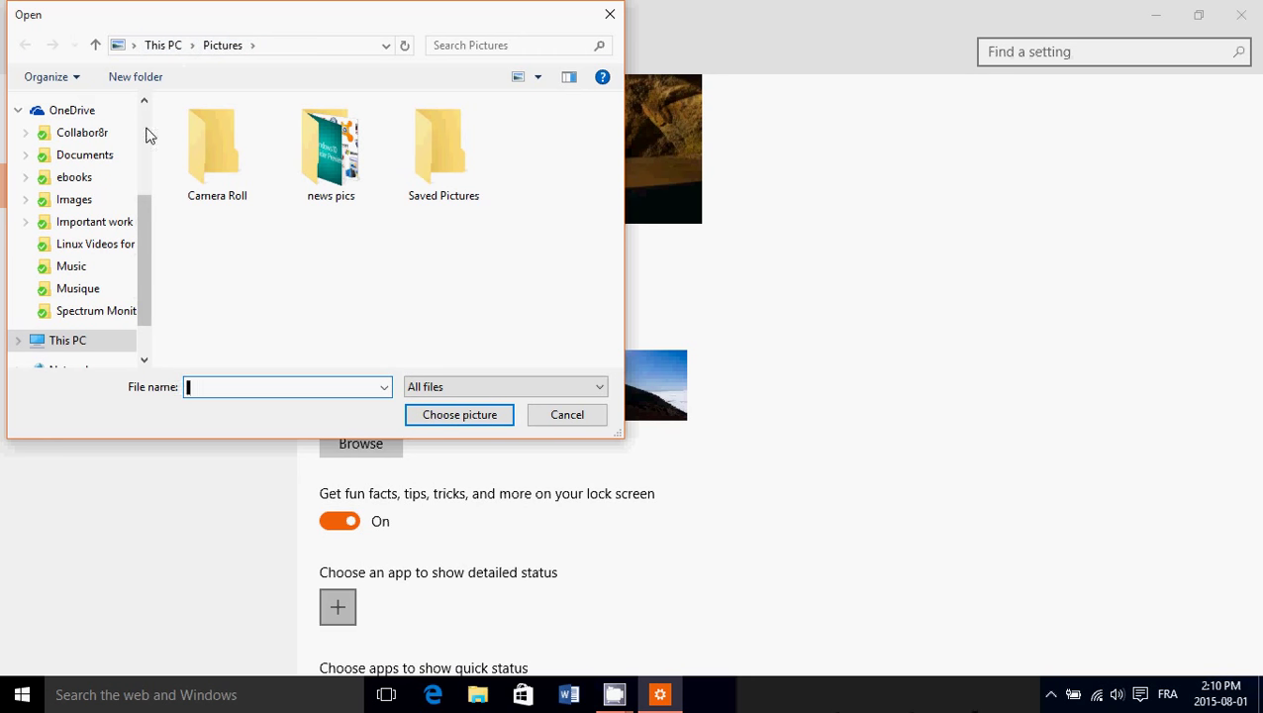
- Inside the news pics folder, select the image named 4 as the lock screen file
{"action": "scroll", "scroll_direction": "up", "scroll_amount": 3}
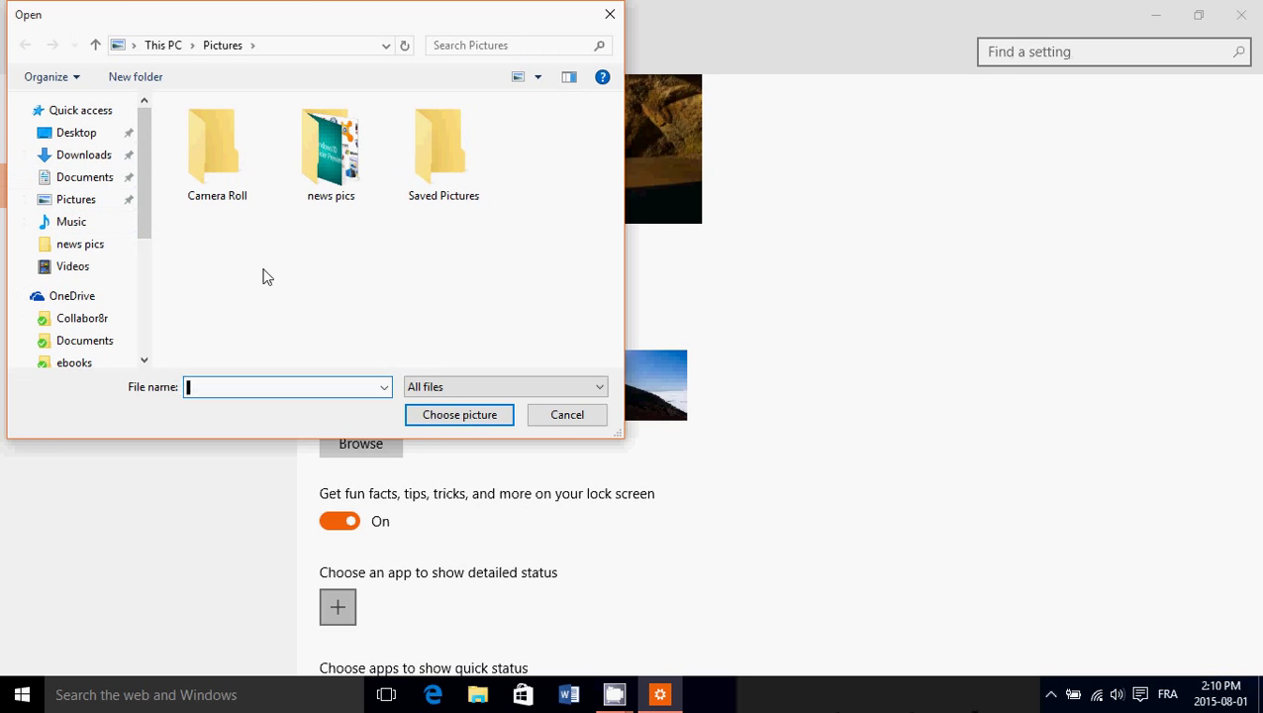
{"action": "double_click", "coordinate": [328, 143]}
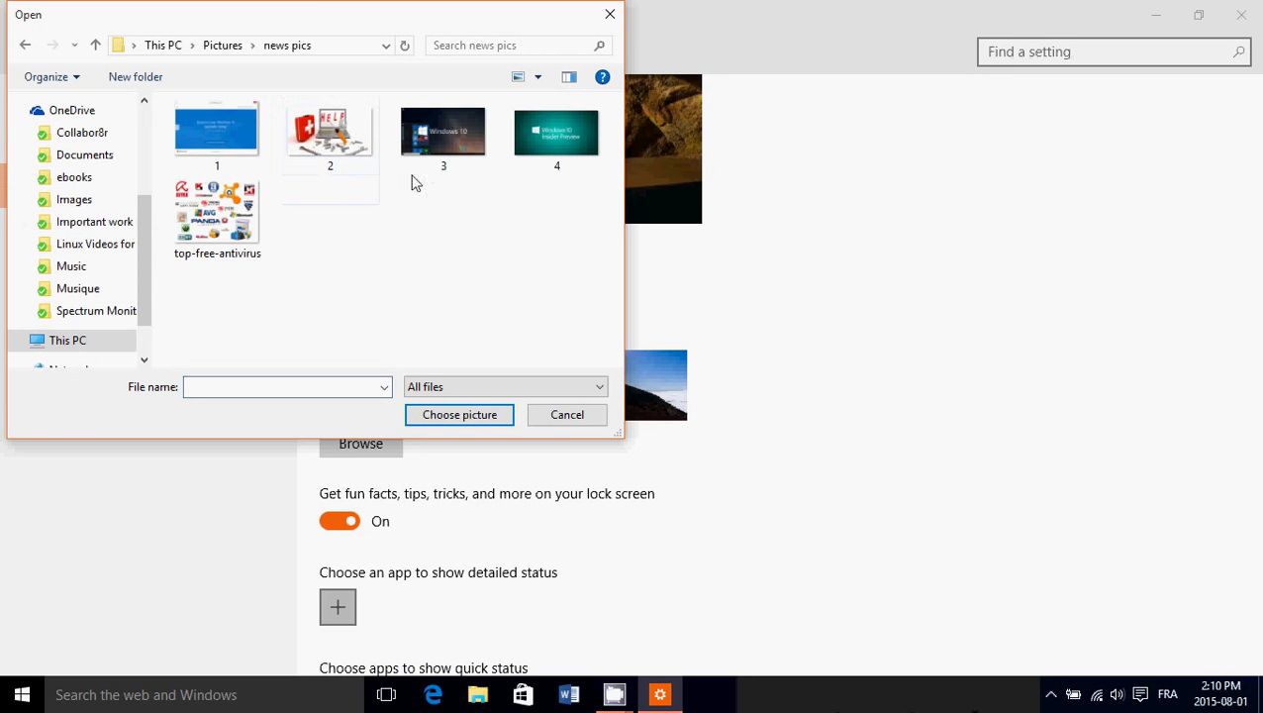
{"action": "left_click", "coordinate": [556, 130]}
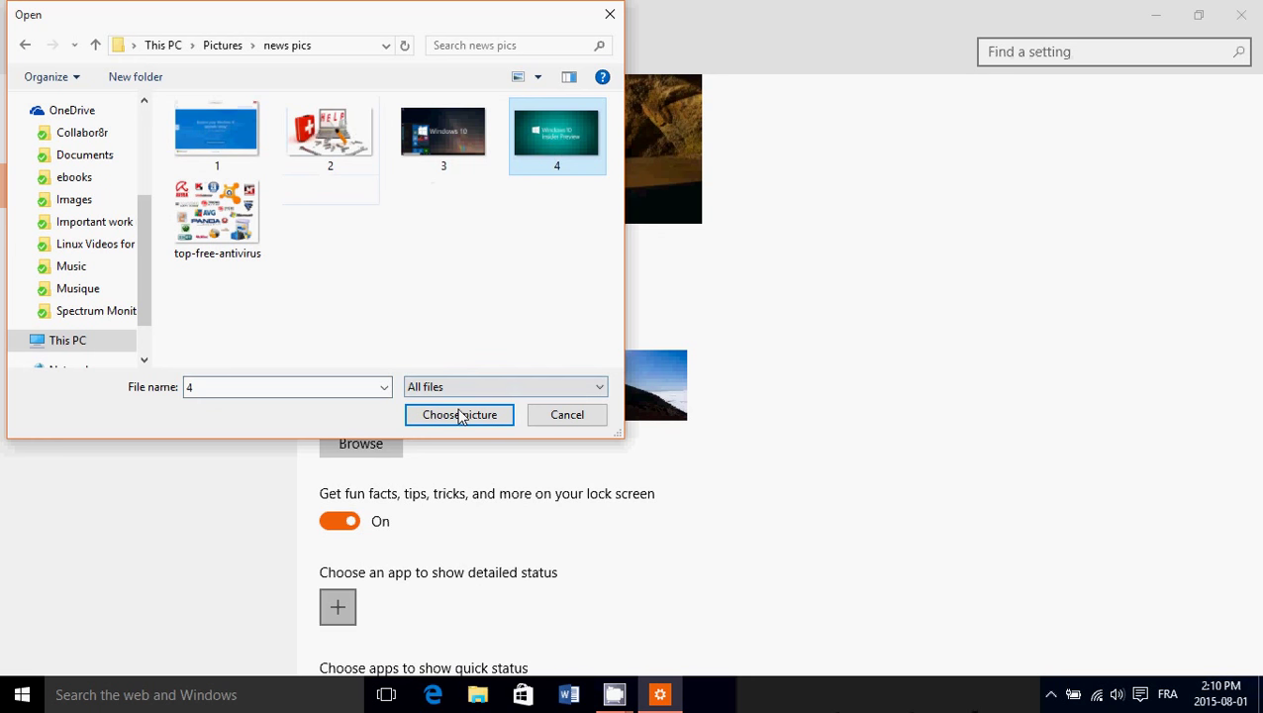
{"action": "mouse_move", "coordinate": [586, 308]}
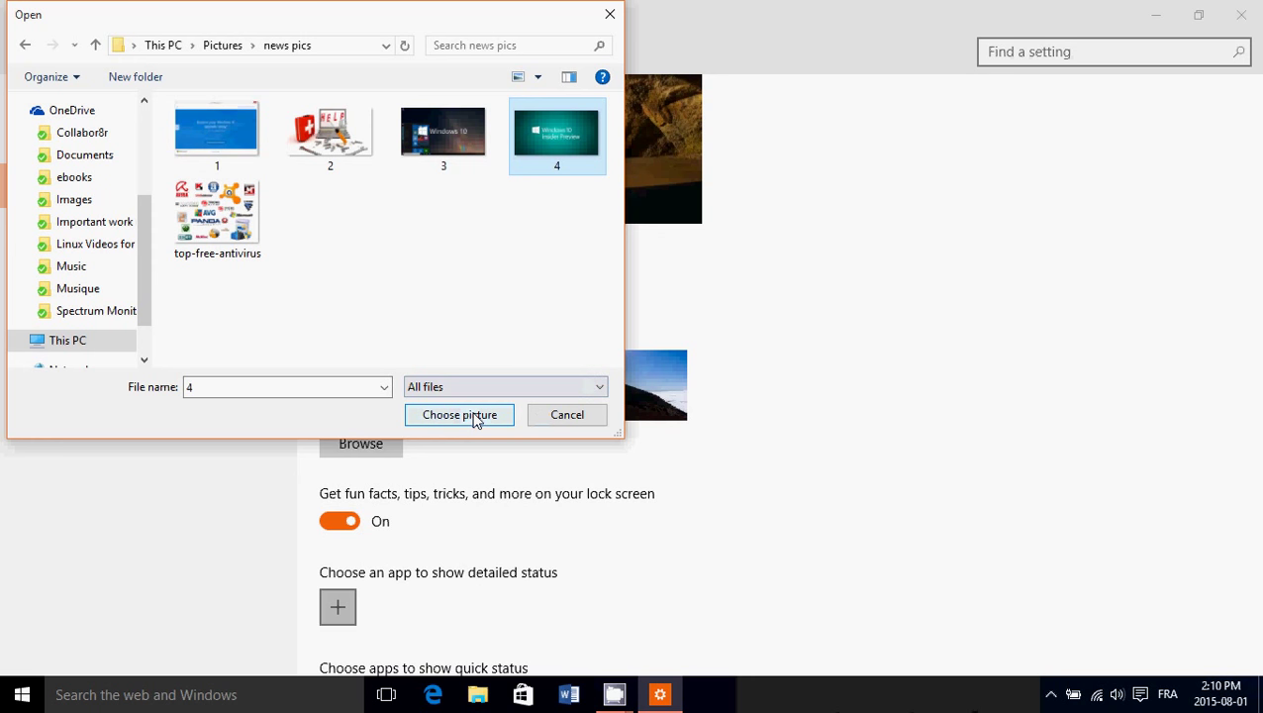
- Apply image 4, then choose the blue ice cave thumbnail as the lock screen picture
{"action": "left_click", "coordinate": [460, 413]}
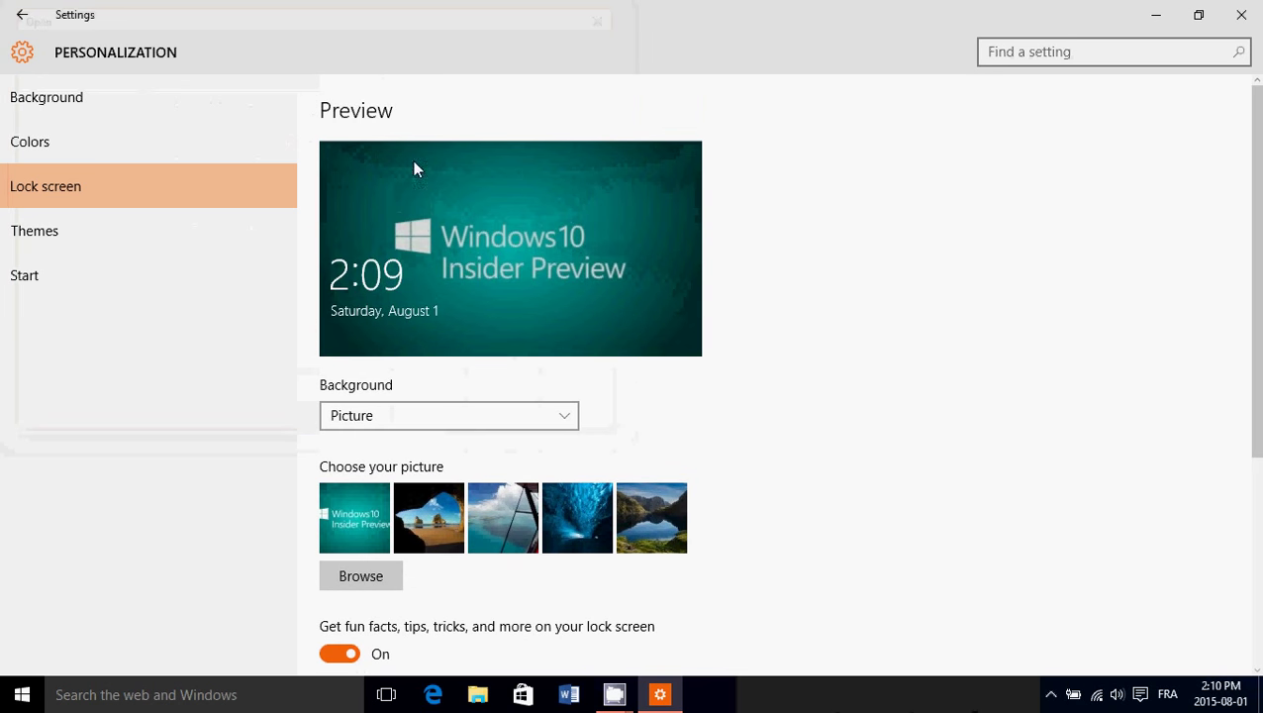
{"action": "scroll", "scroll_direction": "down", "scroll_amount": 3}
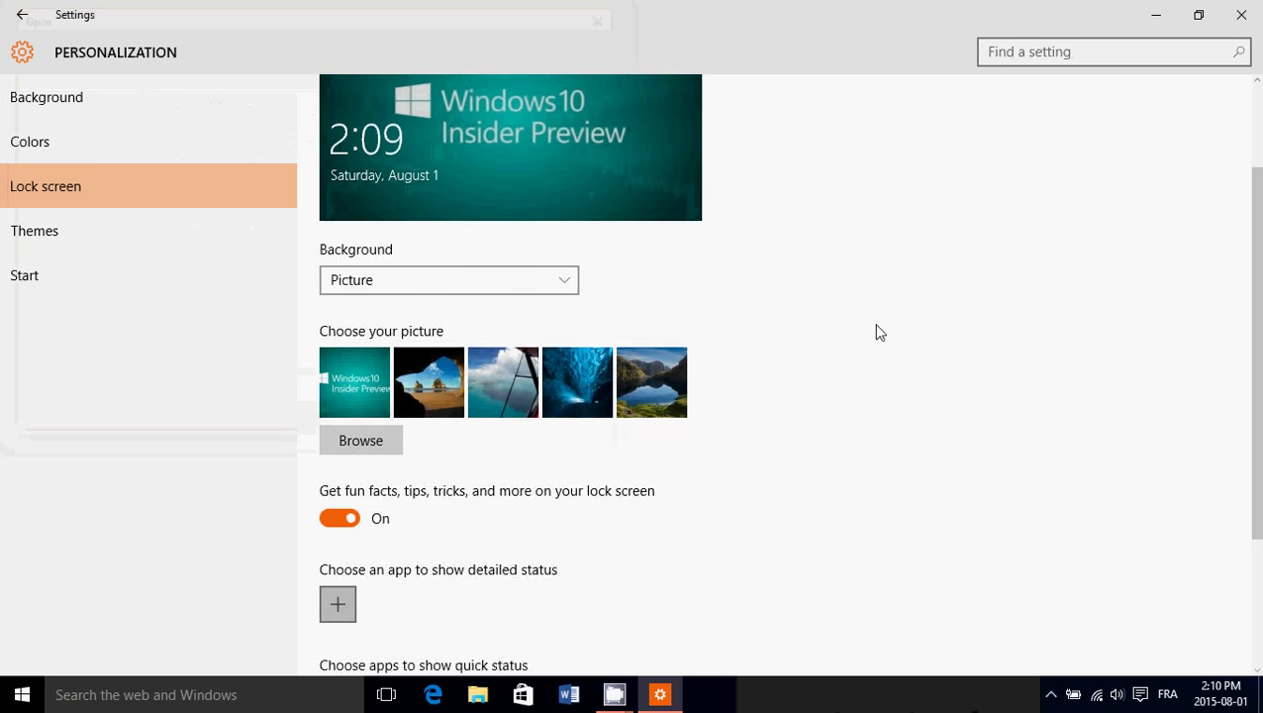
{"action": "scroll", "scroll_direction": "down", "scroll_amount": 3}
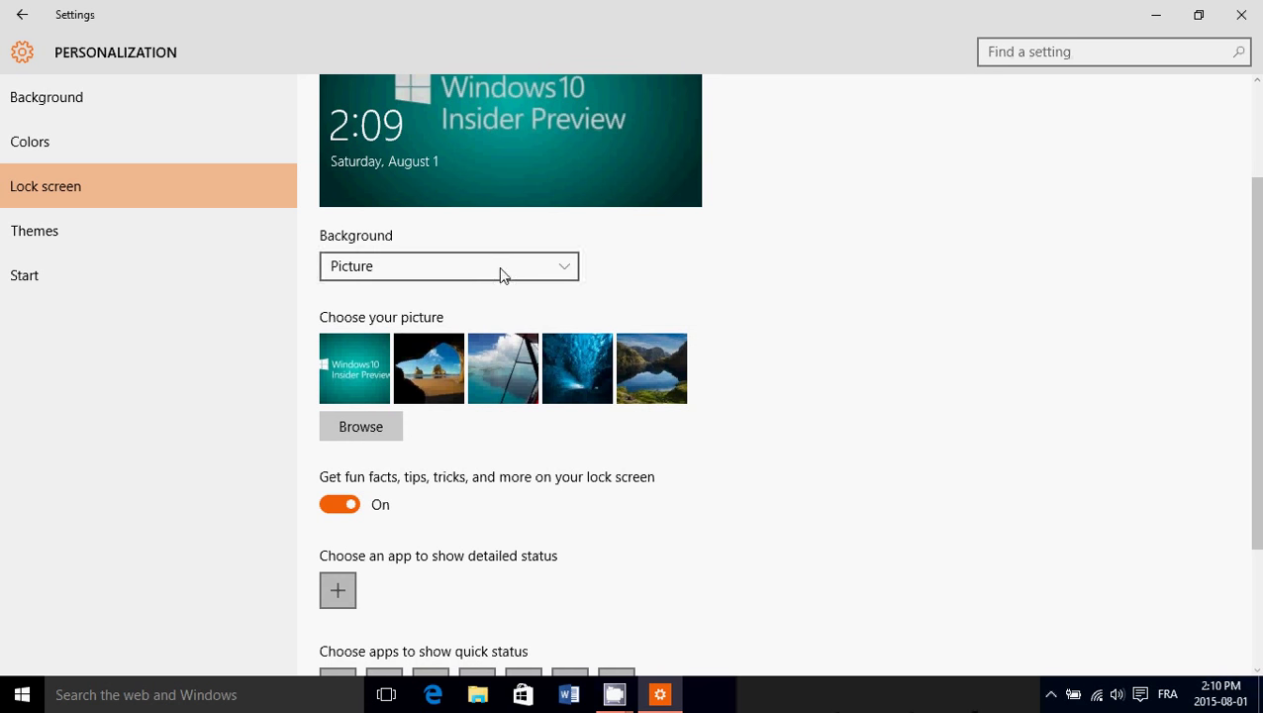
{"action": "mouse_move", "coordinate": [536, 365]}
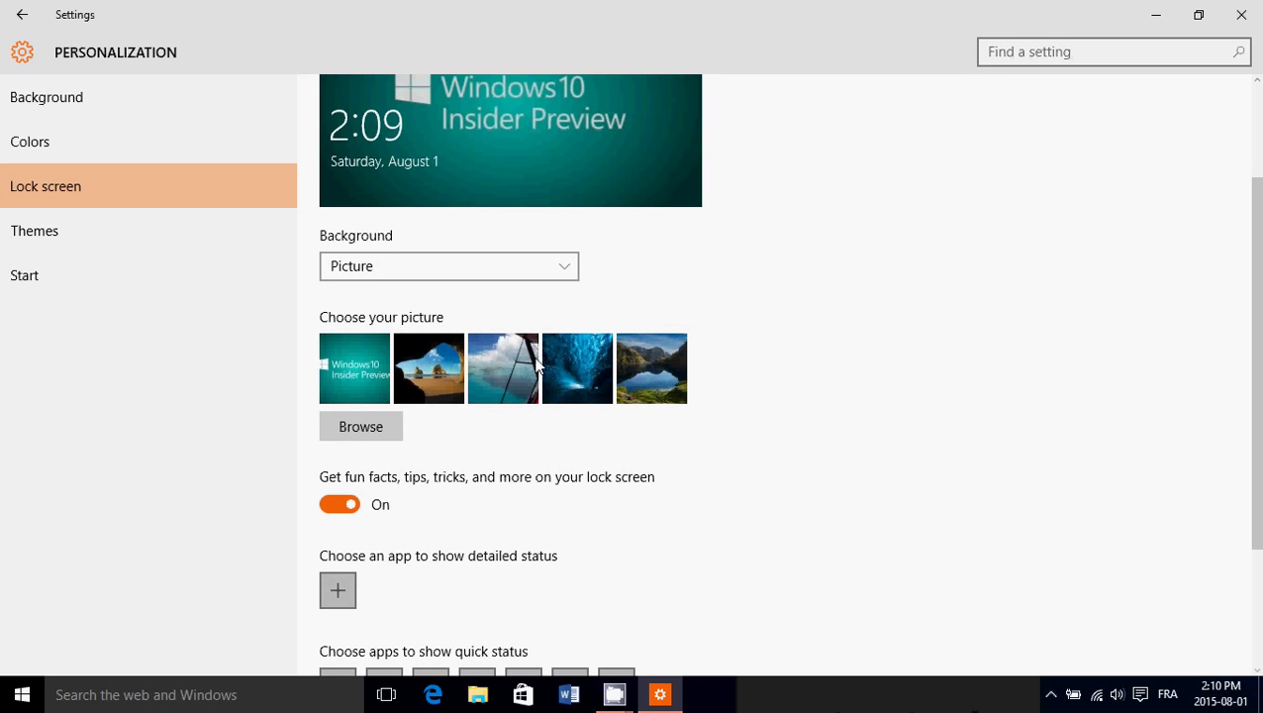
{"action": "left_click", "coordinate": [577, 369]}
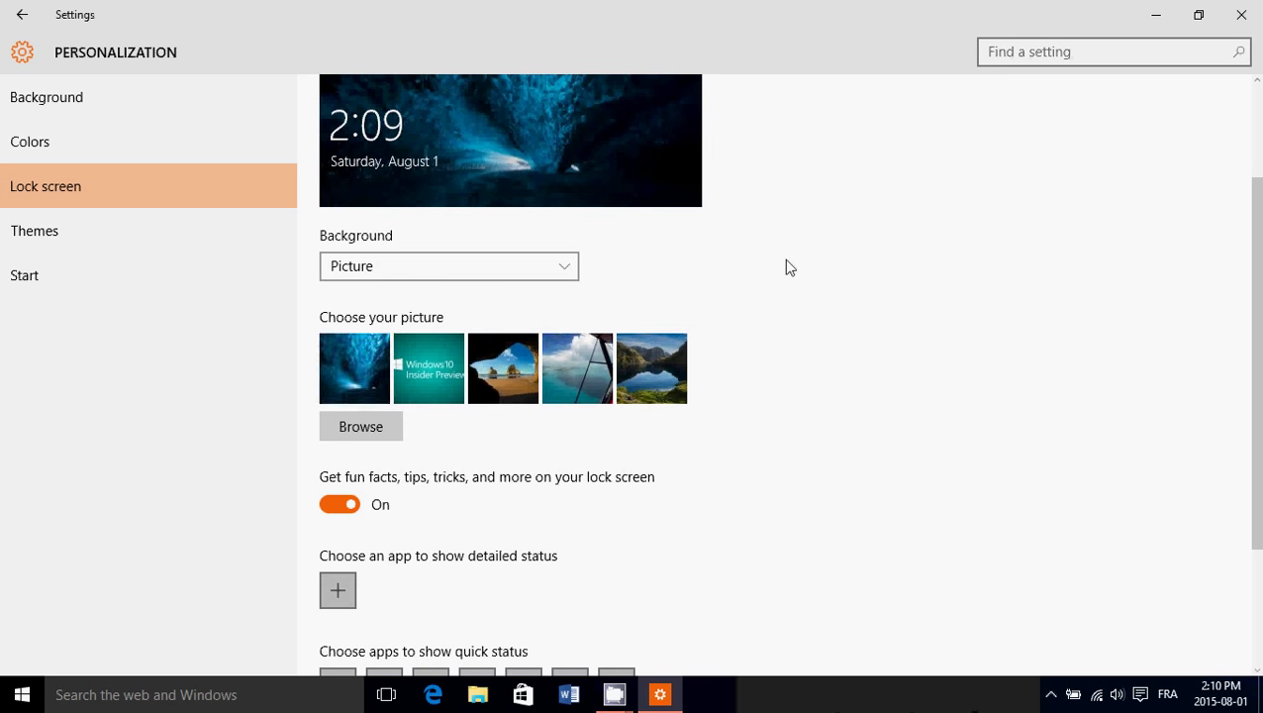
{"action": "scroll", "scroll_direction": "up", "scroll_amount": 3}
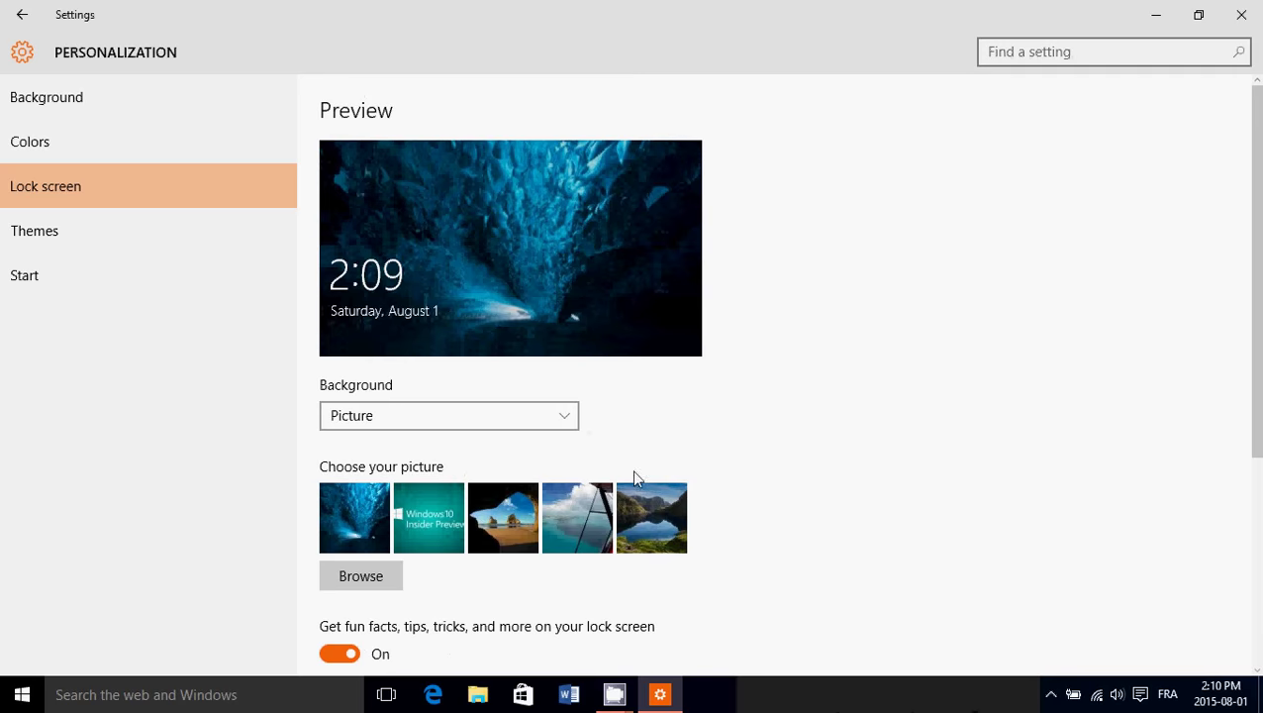
{"action": "scroll", "scroll_direction": "down", "scroll_amount": 3}
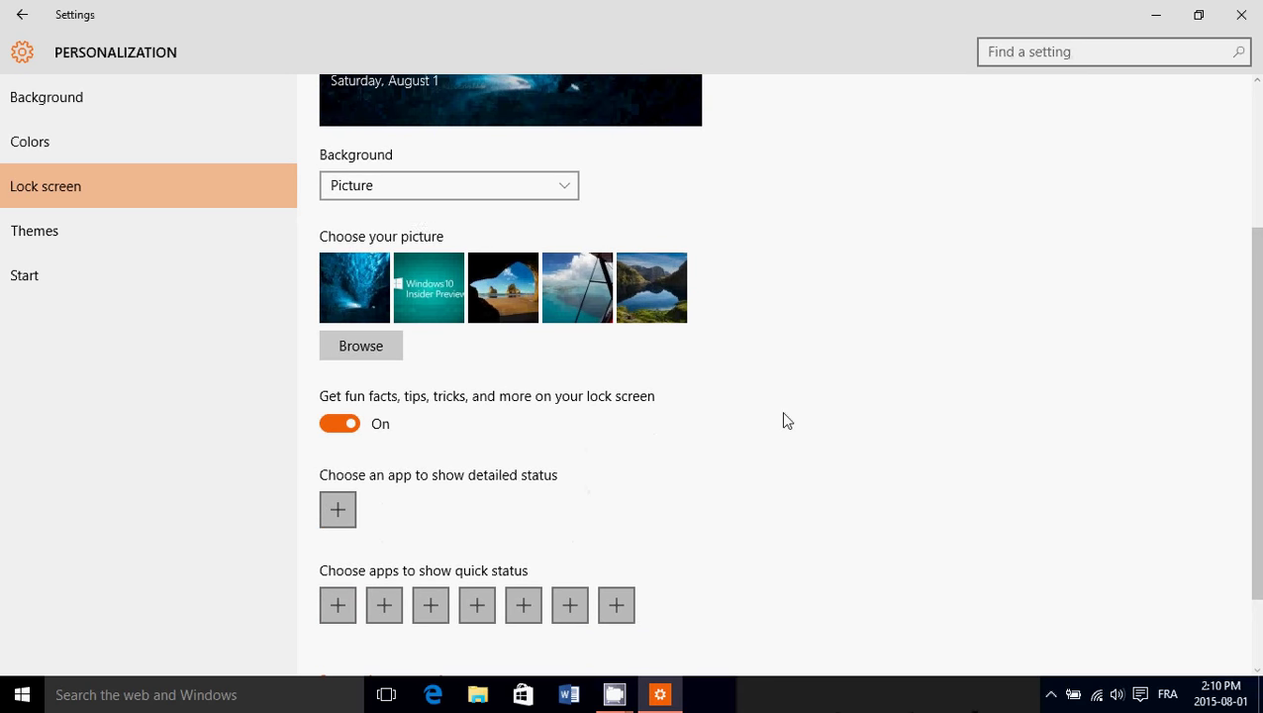
- Change the Background type to Slideshow, listing the Images and Pictures albums
{"action": "left_click", "coordinate": [448, 186]}
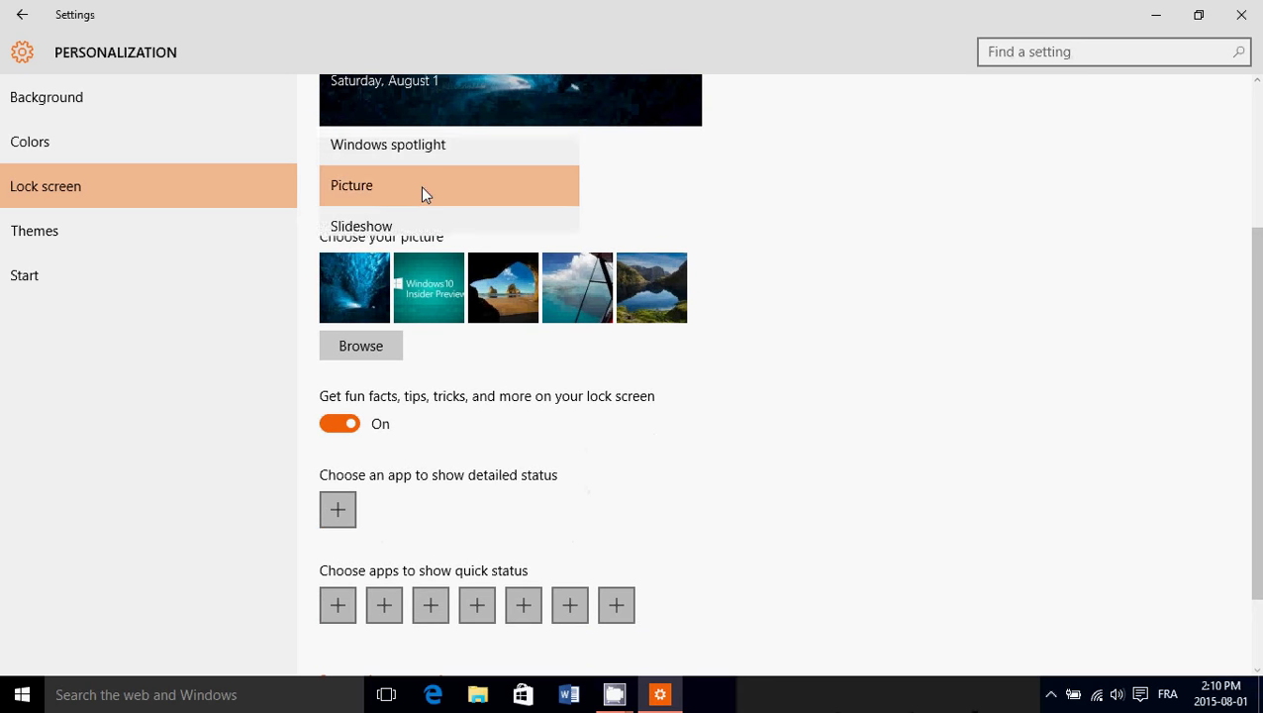
{"action": "left_click", "coordinate": [360, 225]}
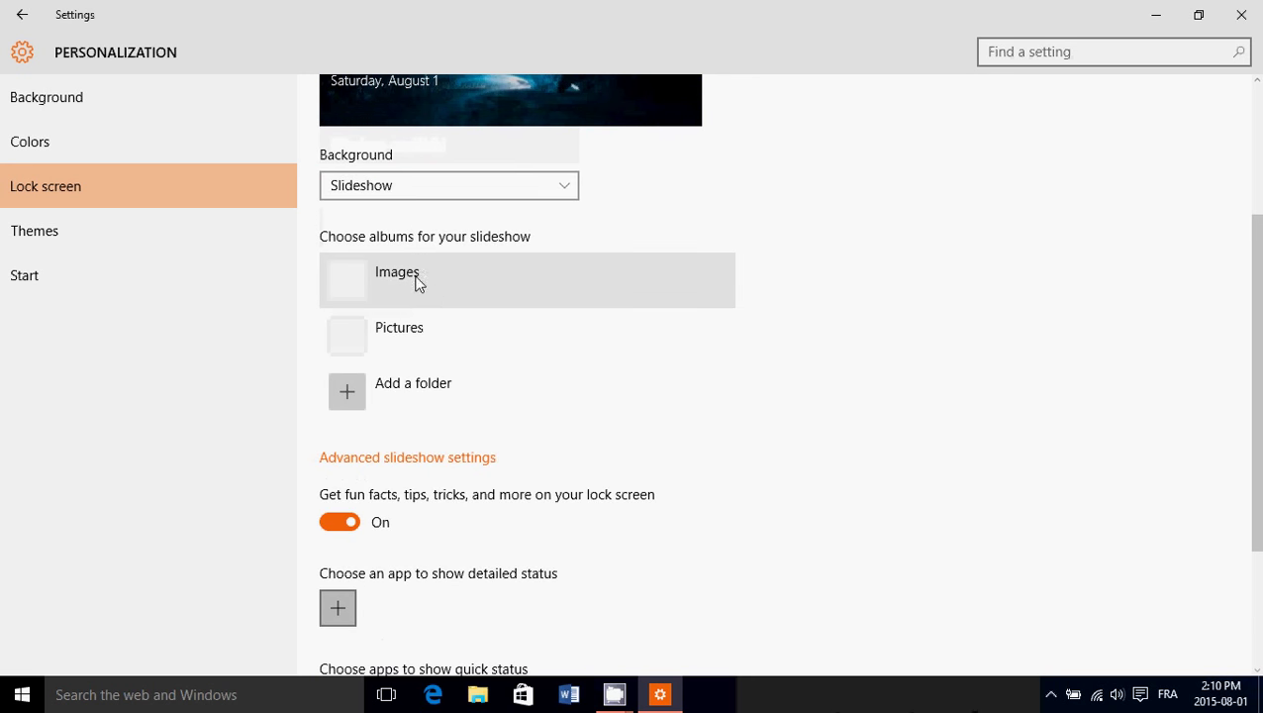
{"action": "mouse_move", "coordinate": [386, 289]}
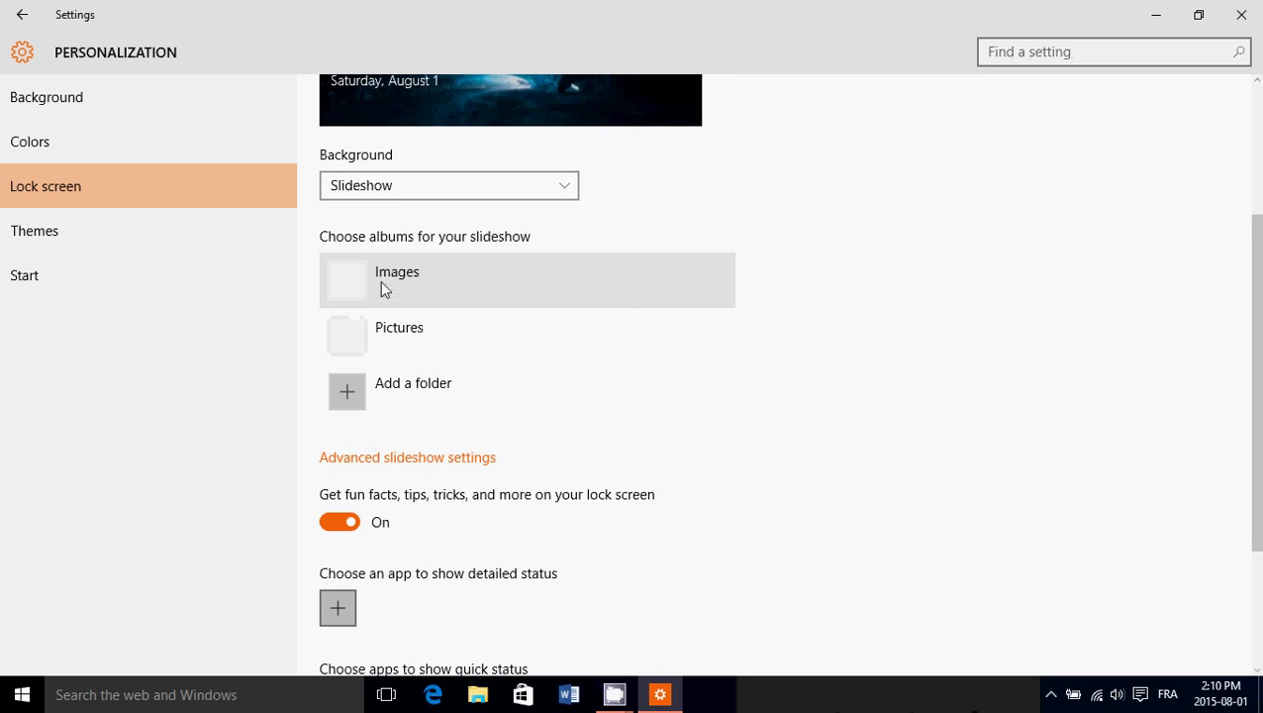
{"action": "mouse_move", "coordinate": [348, 392]}
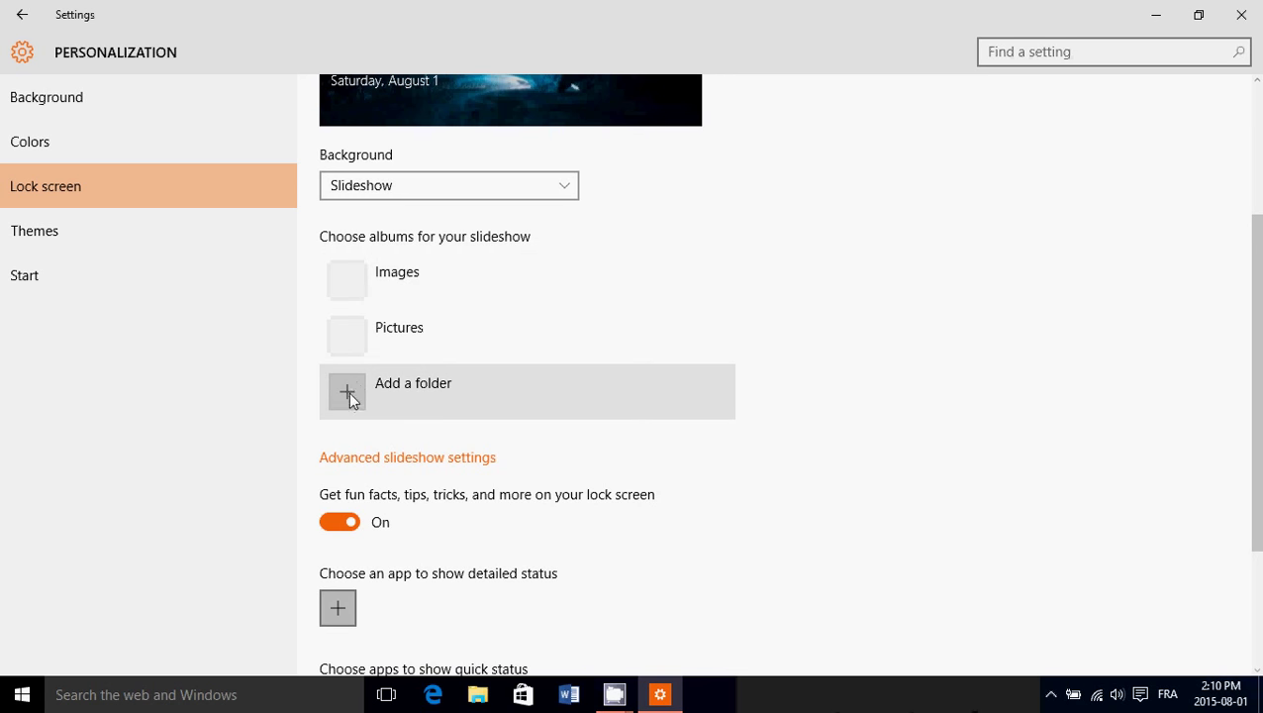
{"action": "left_click", "coordinate": [348, 392]}
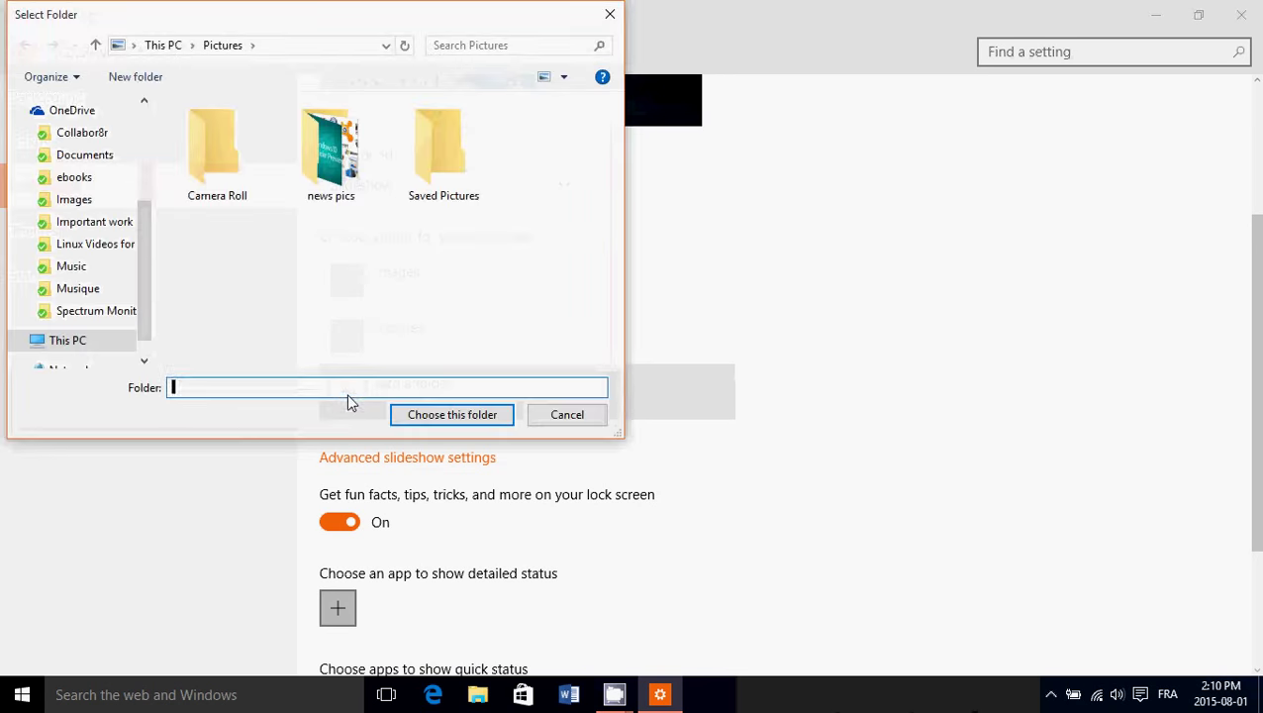
{"action": "left_click", "coordinate": [331, 143]}
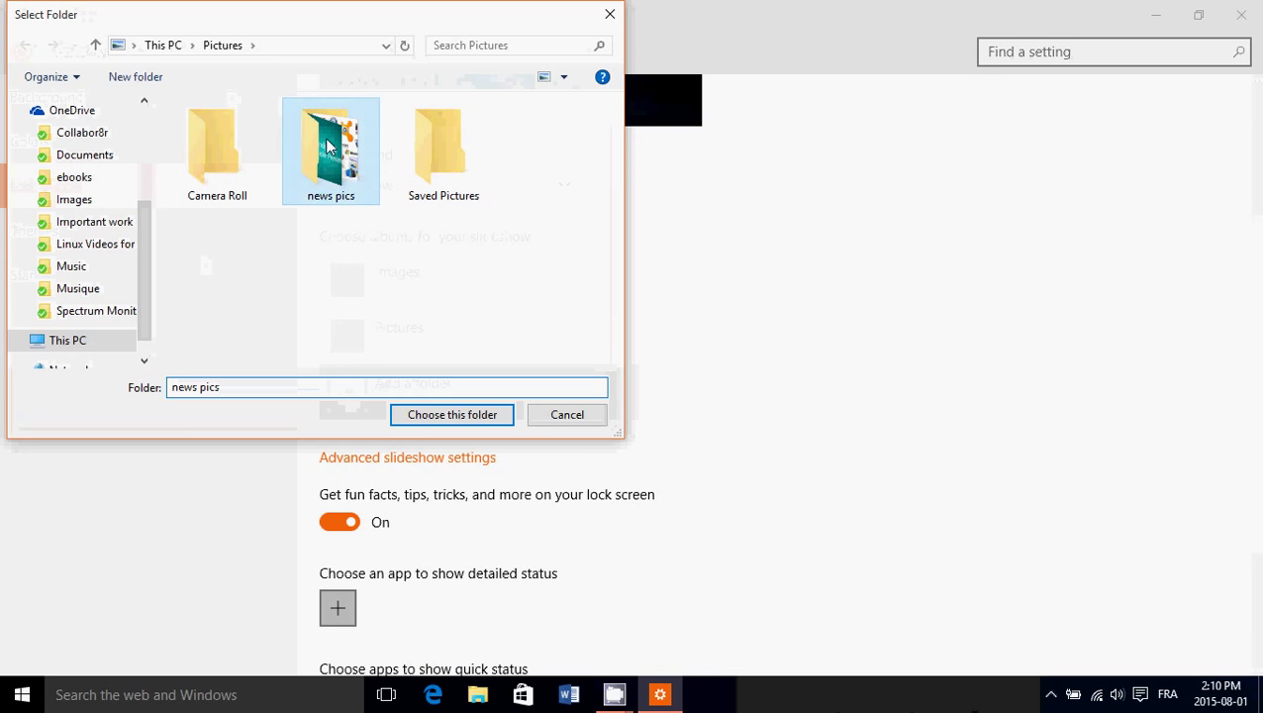
{"action": "mouse_move", "coordinate": [582, 370]}
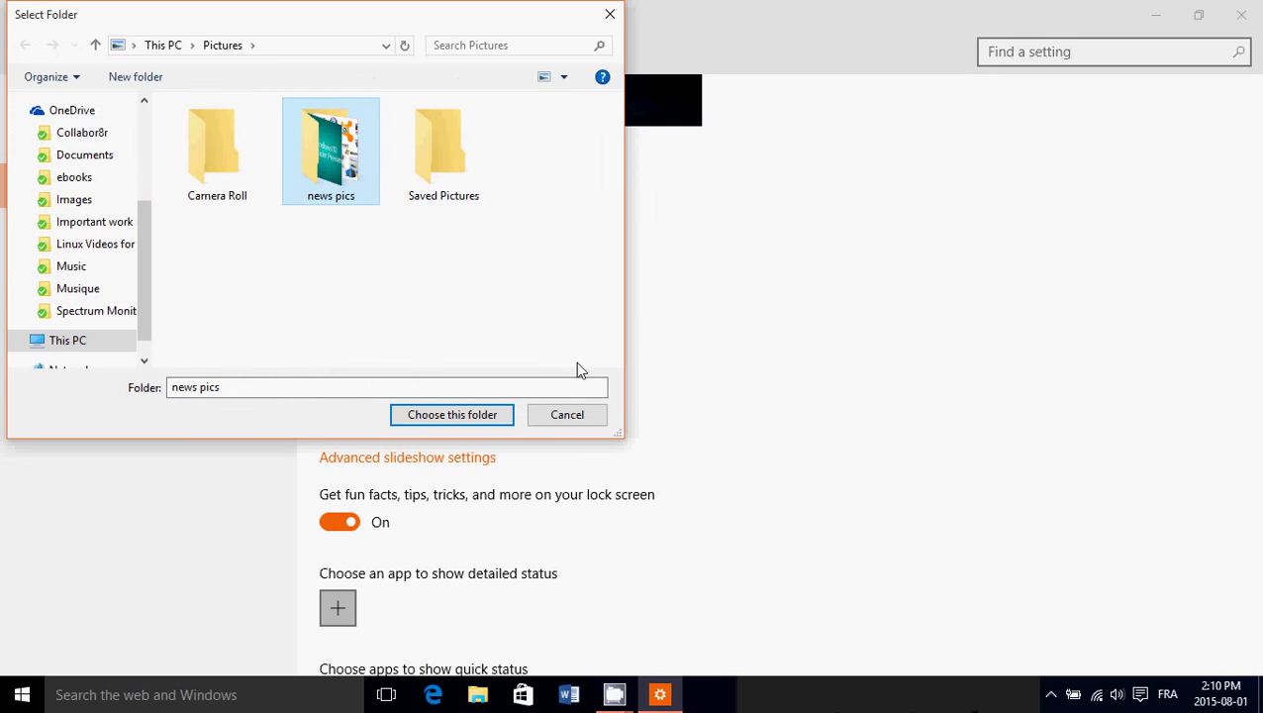
{"action": "mouse_move", "coordinate": [424, 311]}
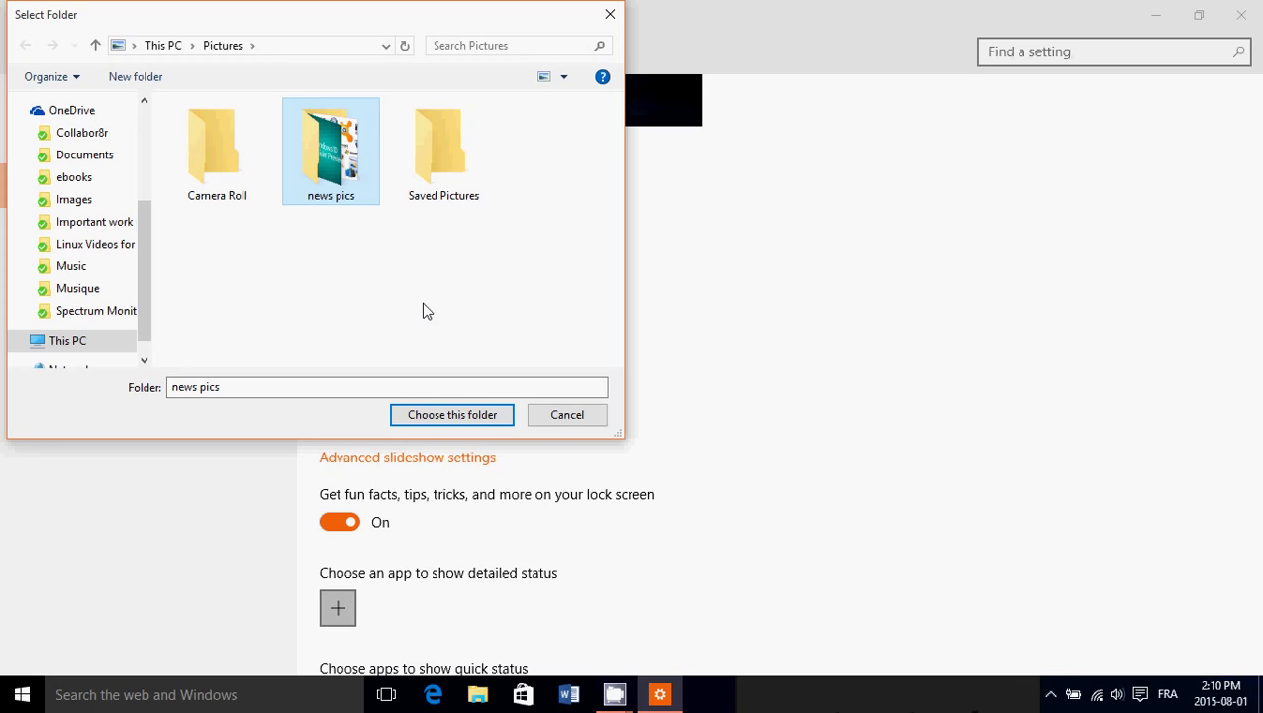
{"action": "mouse_move", "coordinate": [495, 305]}
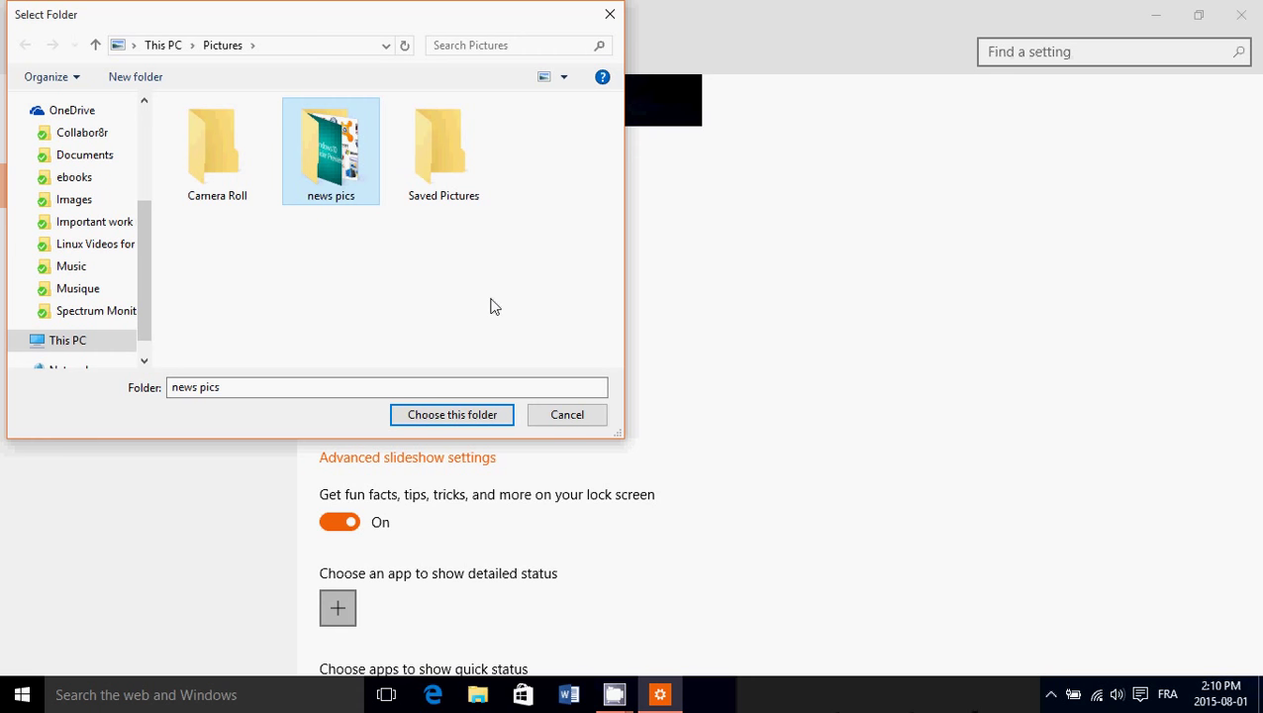
{"action": "mouse_move", "coordinate": [406, 297]}
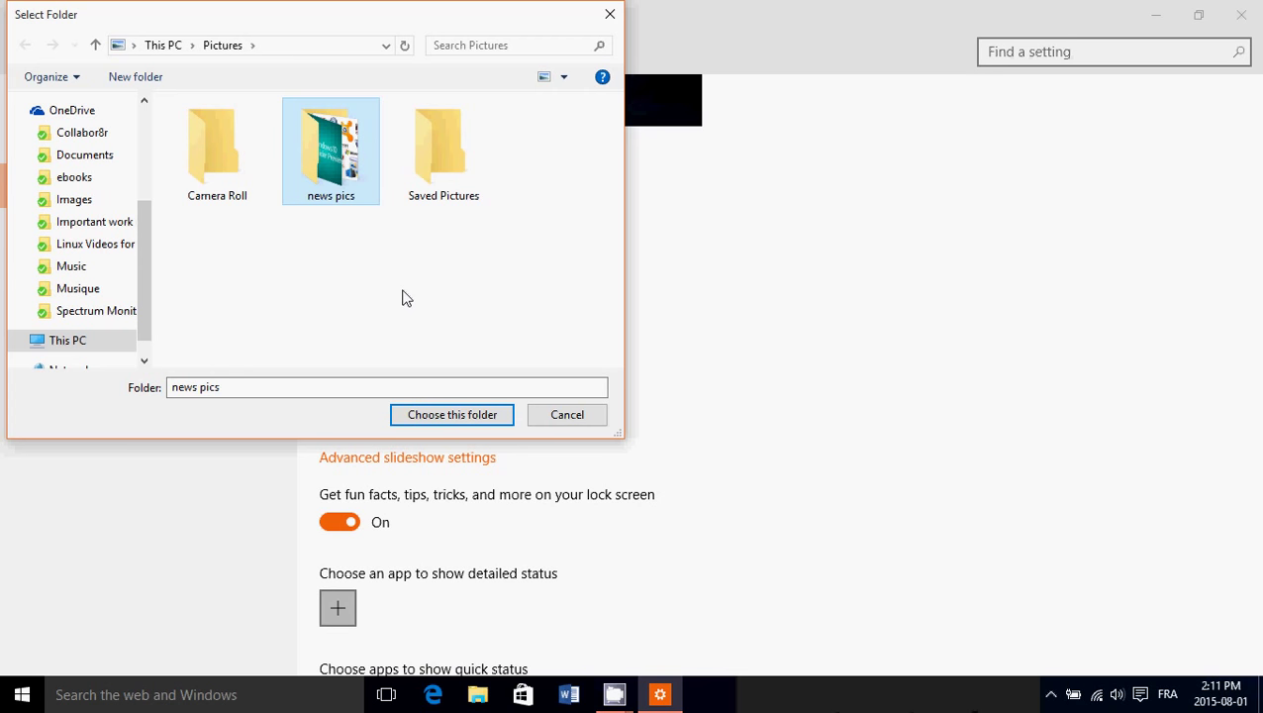
{"action": "left_click", "coordinate": [566, 414]}
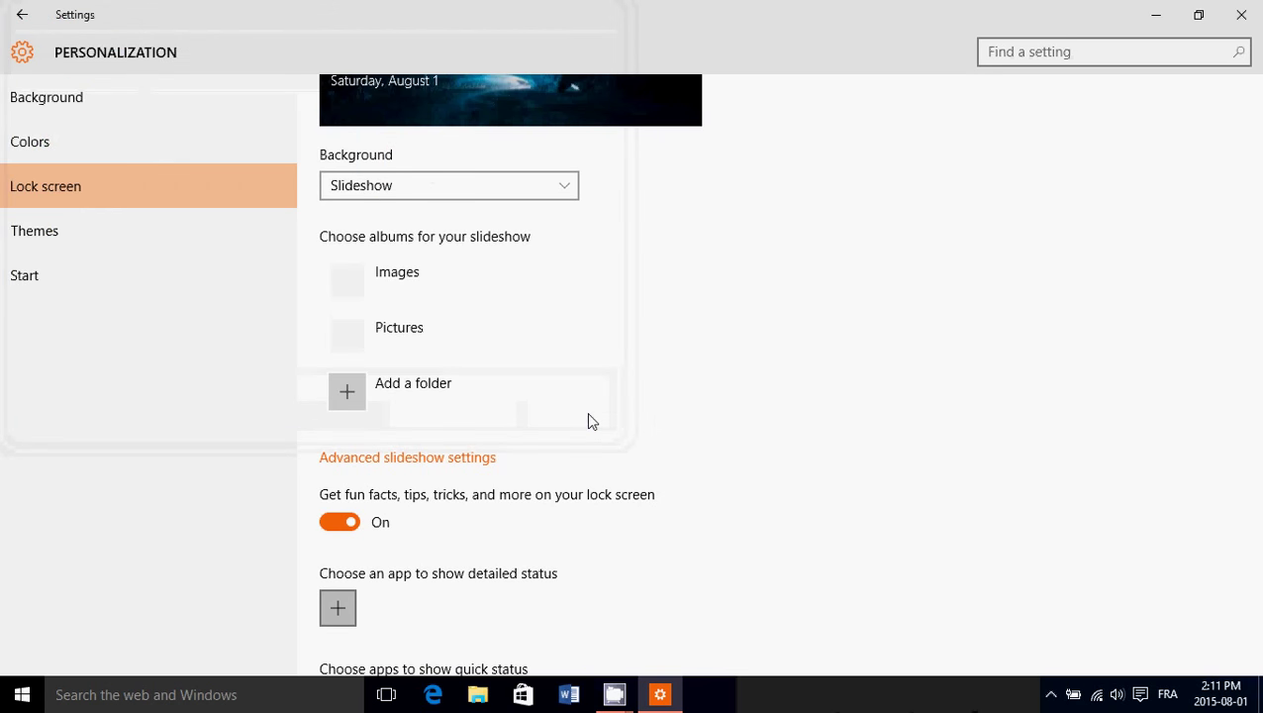
{"action": "scroll", "scroll_direction": "up", "scroll_amount": 3}
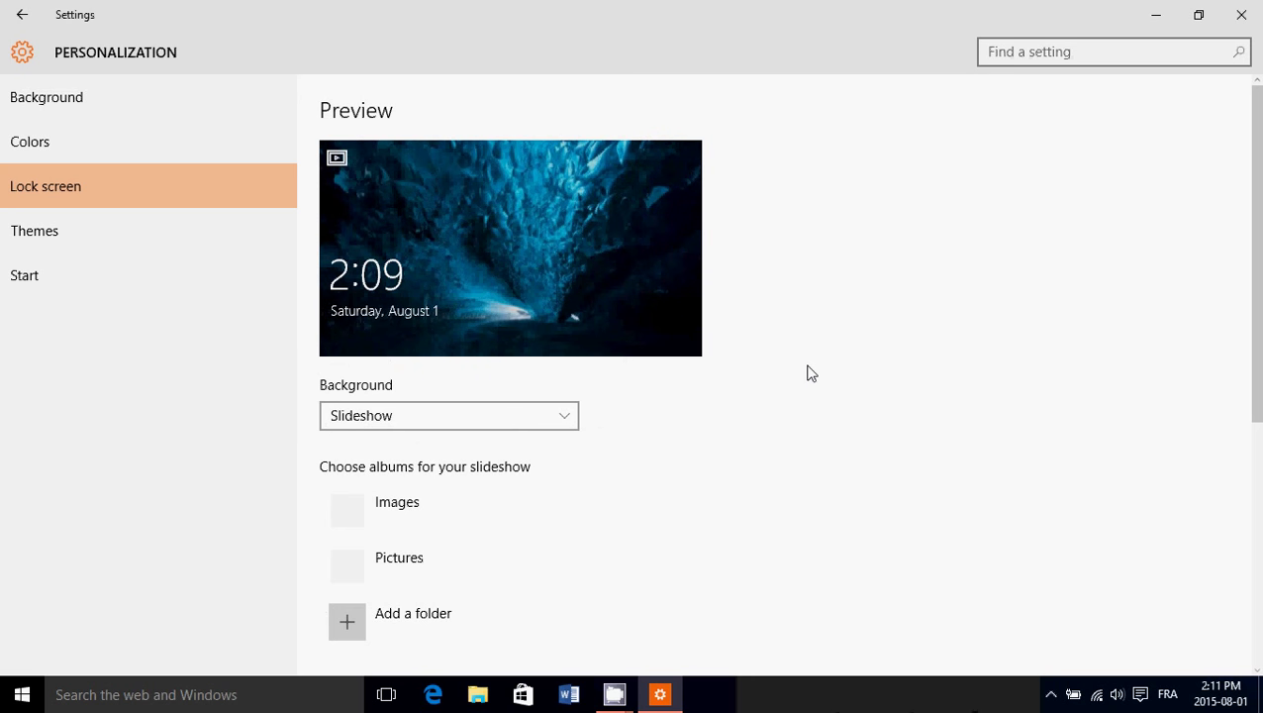
{"action": "mouse_move", "coordinate": [819, 287]}
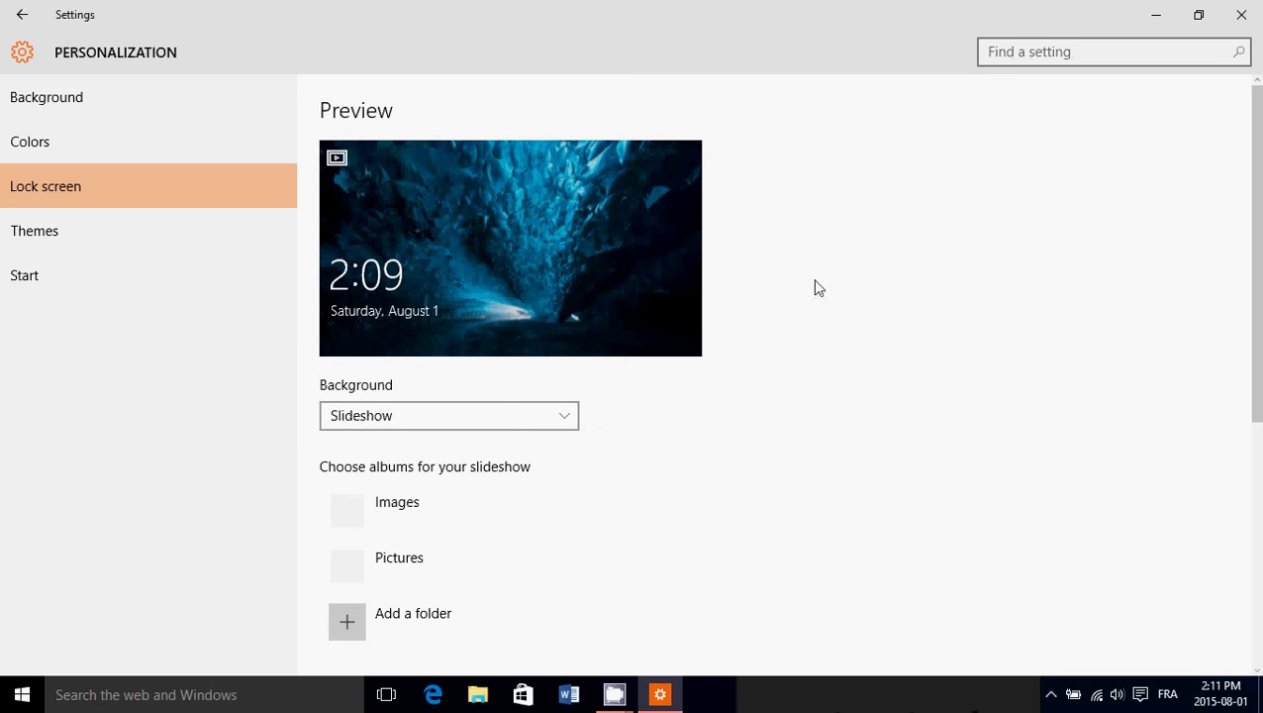
{"action": "mouse_move", "coordinate": [771, 406]}
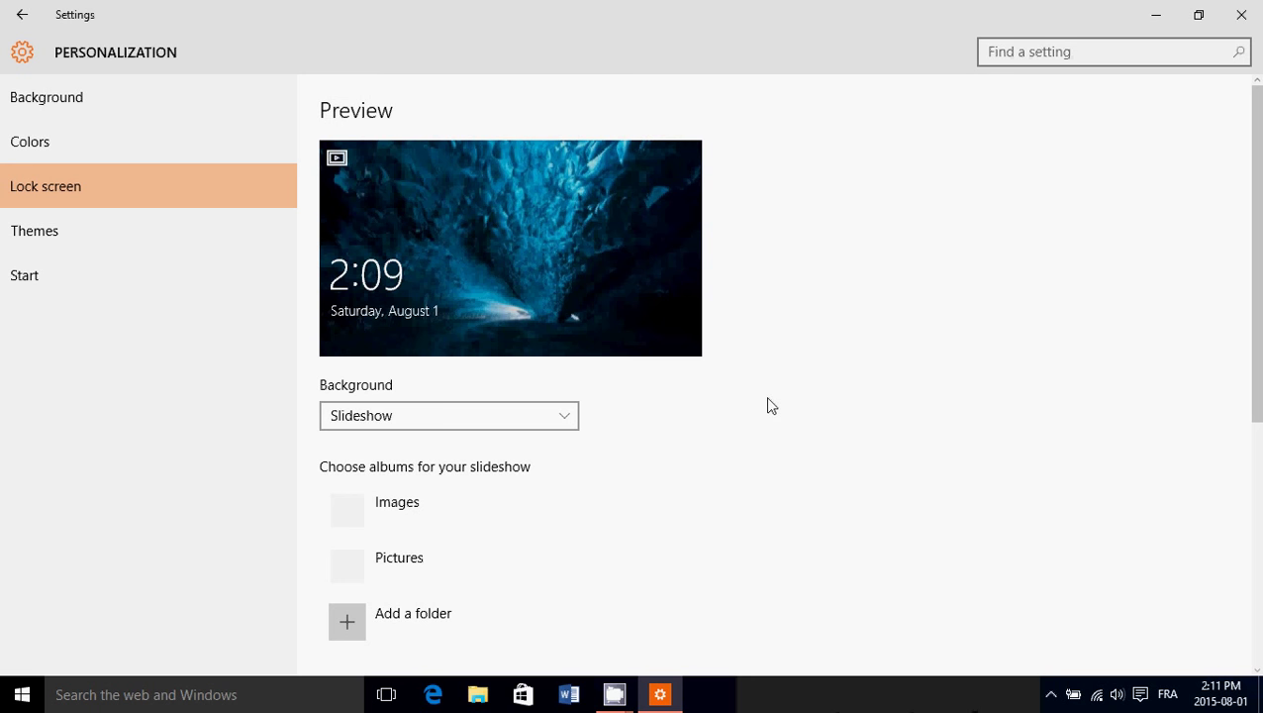
{"action": "mouse_move", "coordinate": [974, 328]}
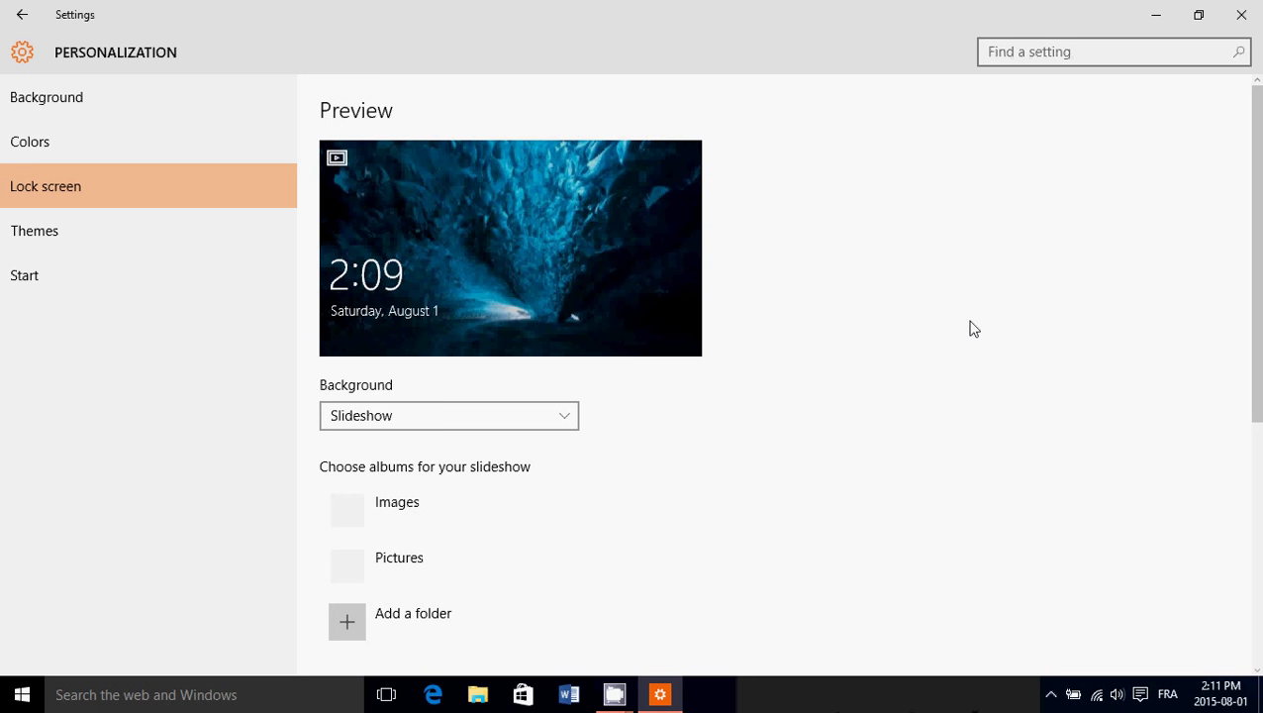
{"action": "mouse_move", "coordinate": [998, 147]}
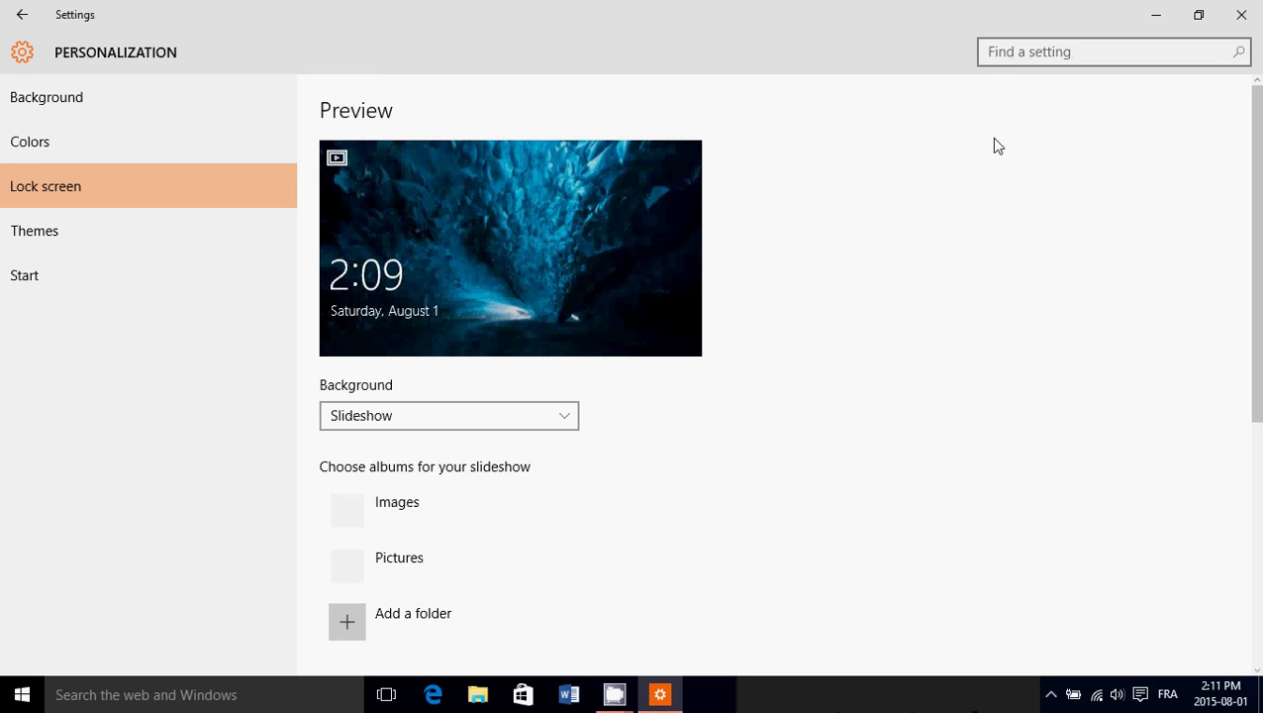
{"action": "mouse_move", "coordinate": [914, 214]}
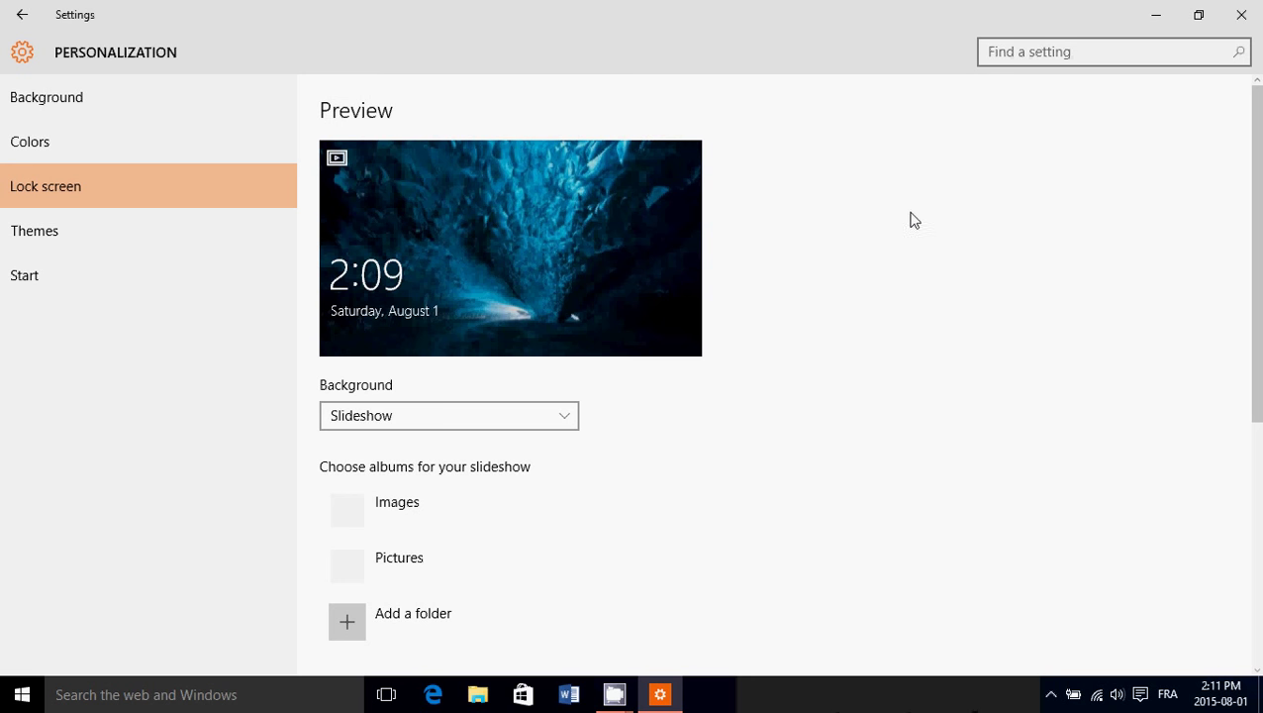
{"action": "mouse_move", "coordinate": [1045, 8]}
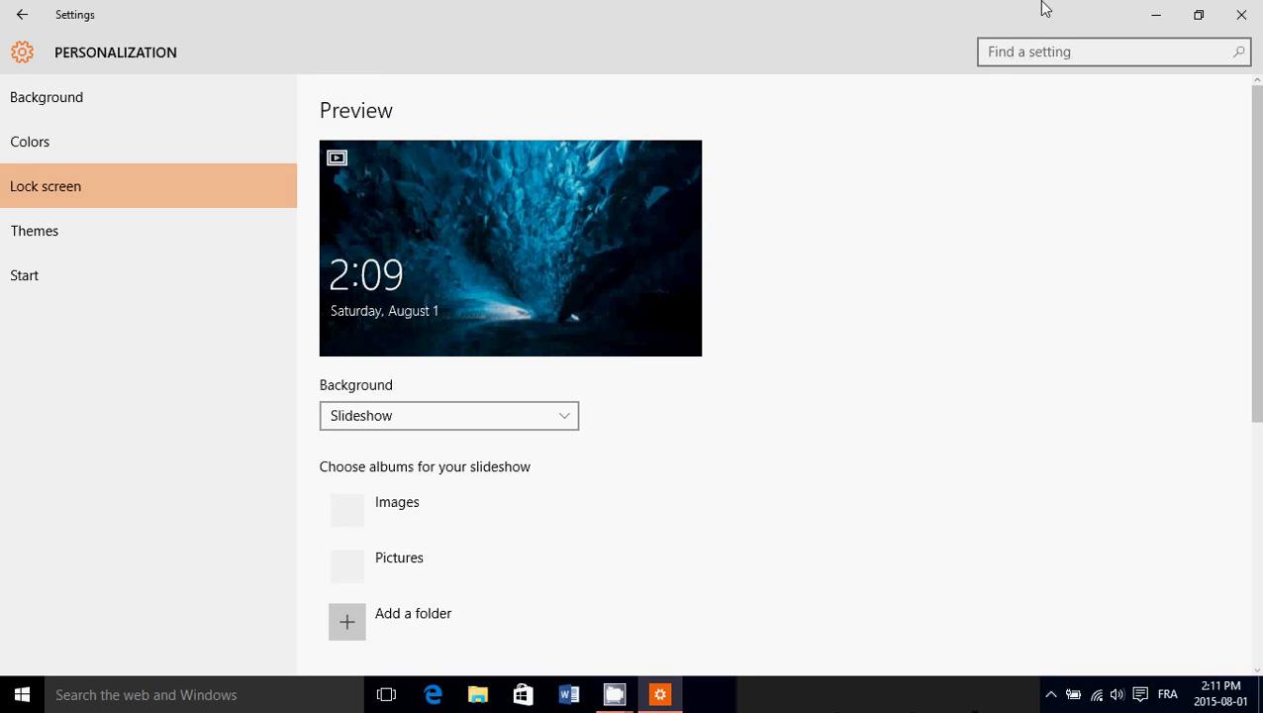
{"action": "mouse_move", "coordinate": [1025, 32]}
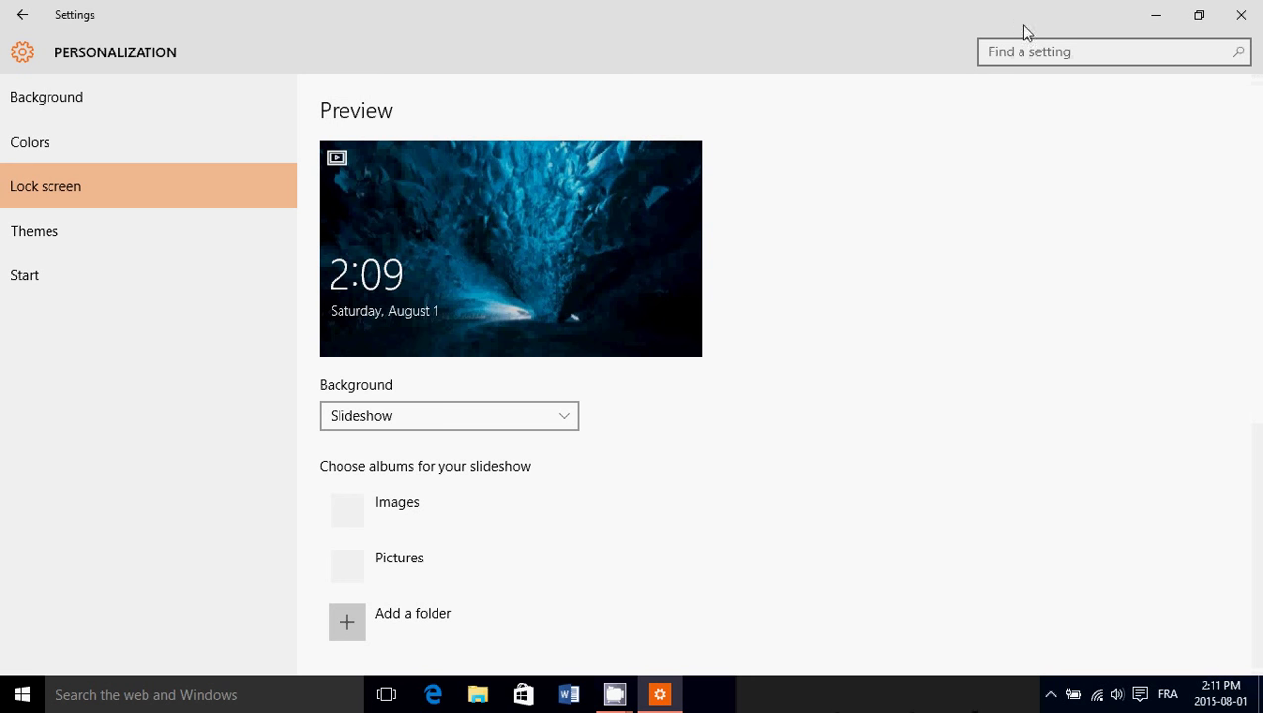
{"action": "mouse_move", "coordinate": [1023, 358]}
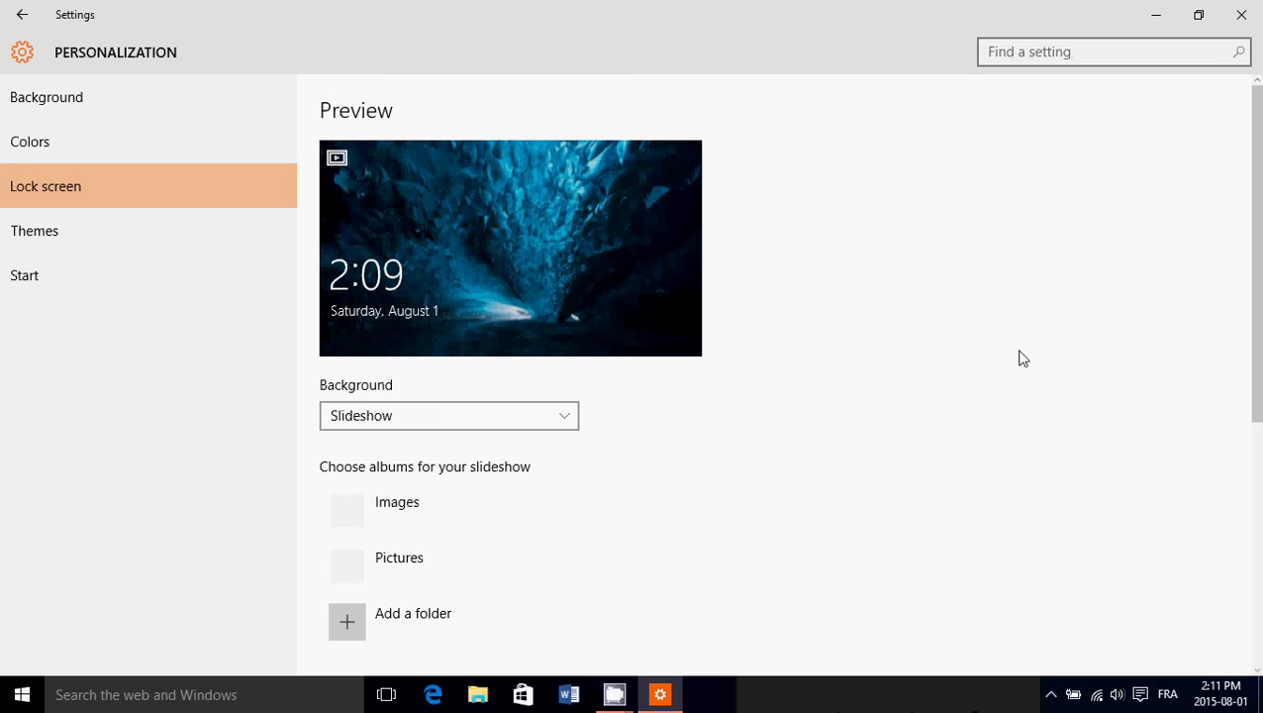
{"action": "mouse_move", "coordinate": [1055, 134]}
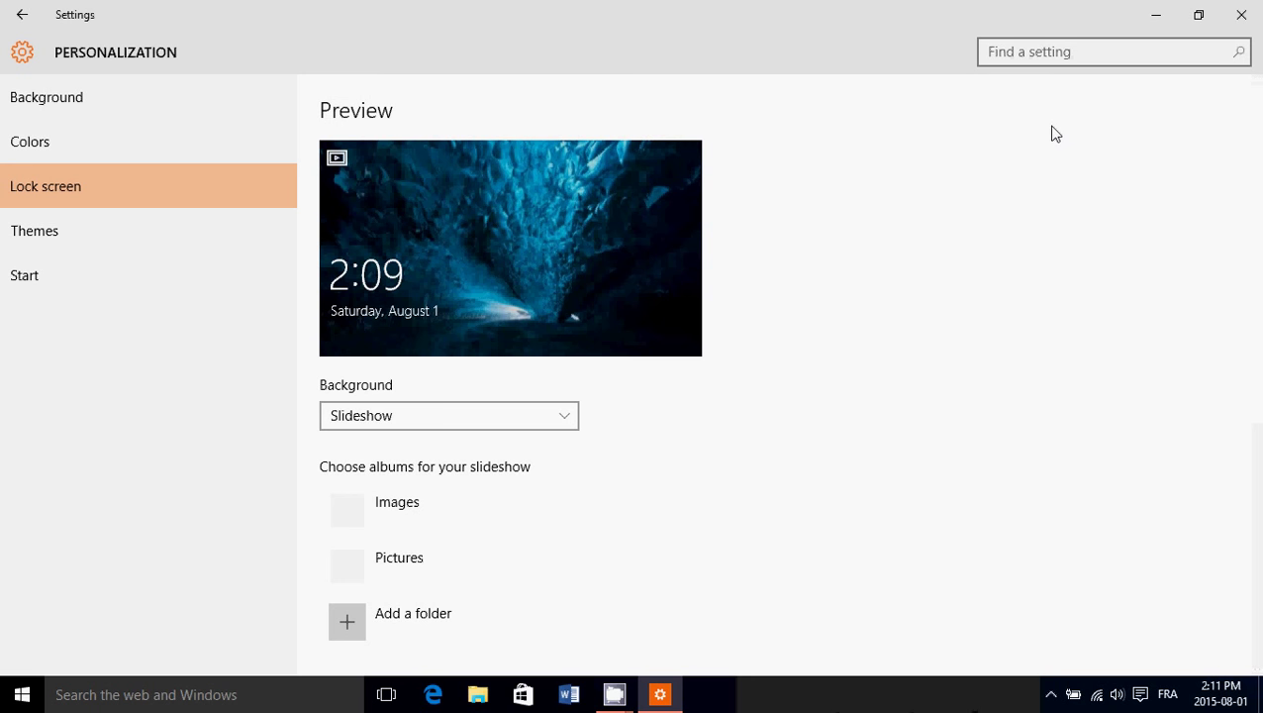
{"action": "mouse_move", "coordinate": [915, 16]}
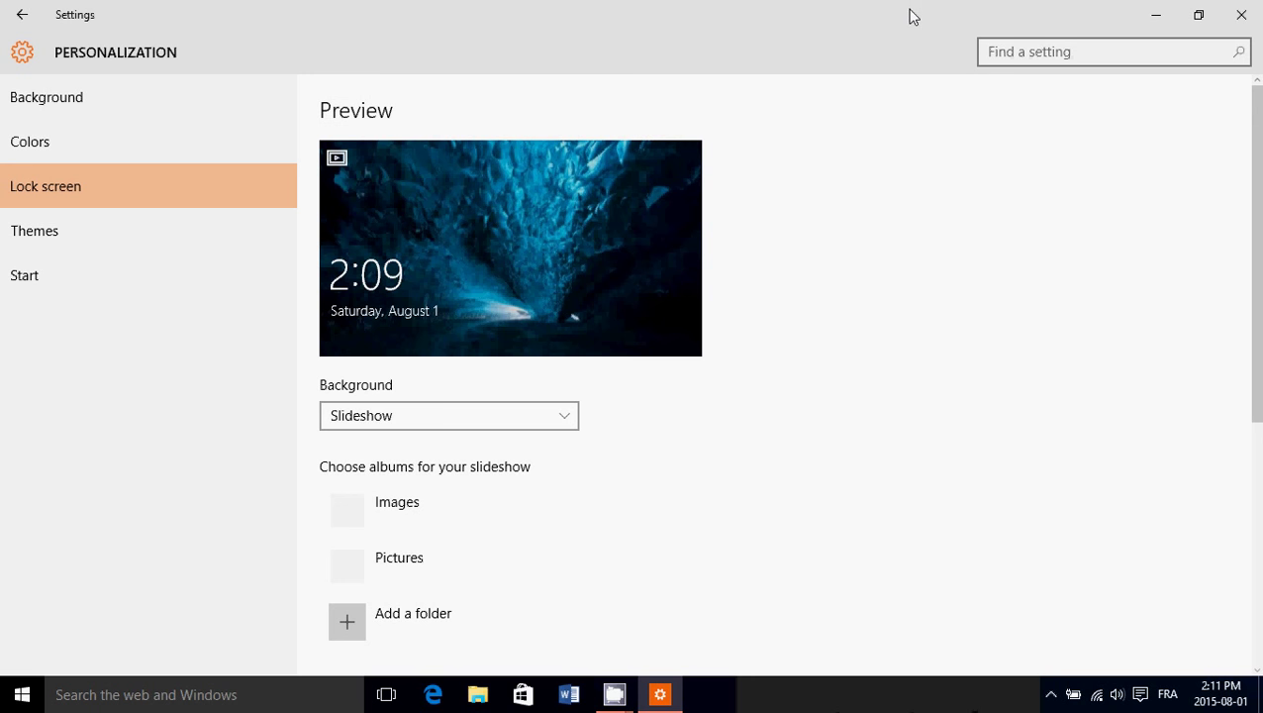